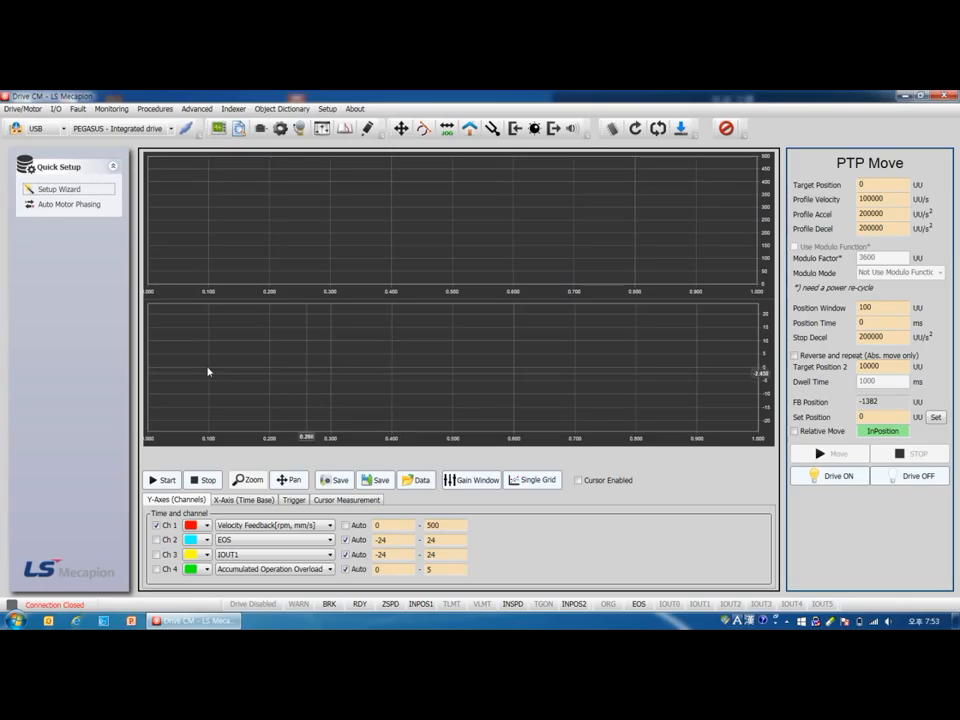
{"action": "mouse_move", "coordinate": [123, 308]}
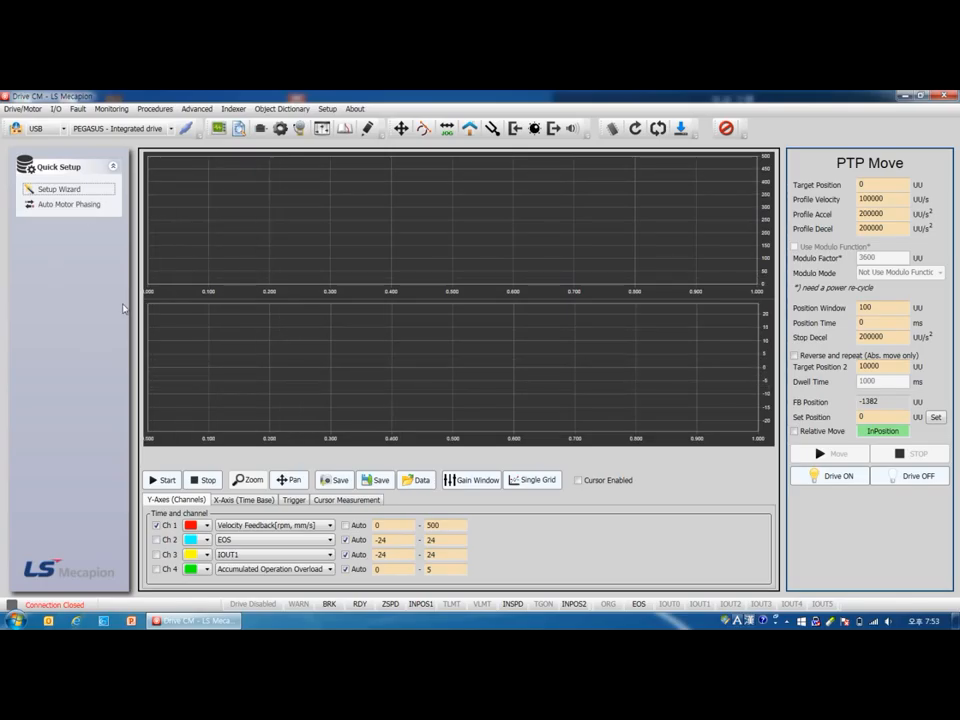
{"action": "mouse_move", "coordinate": [170, 142]}
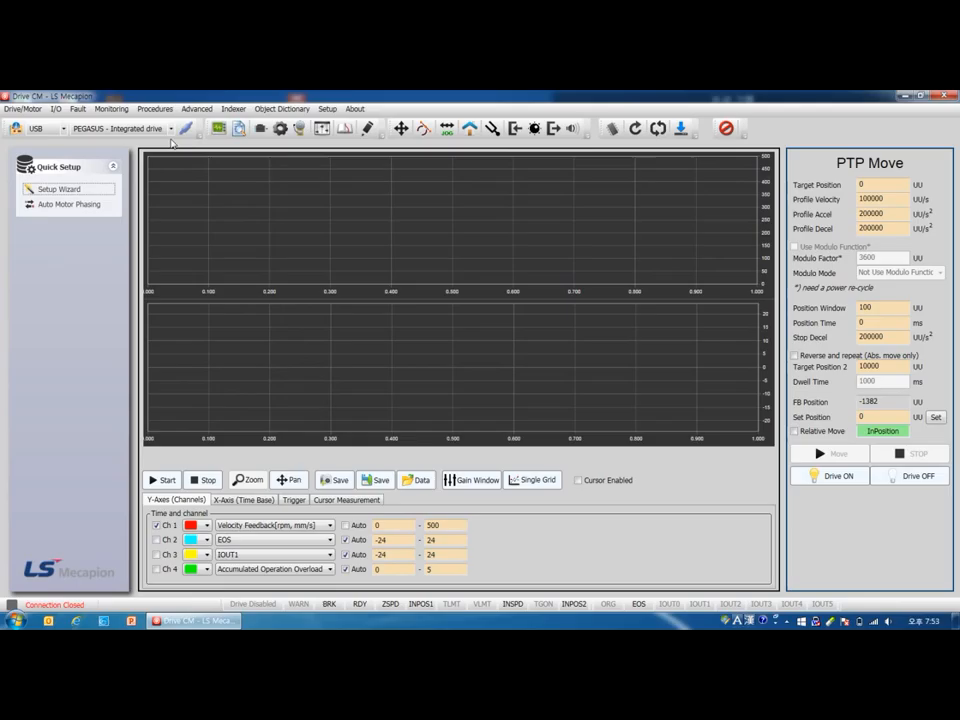
Switch the toolbar drive type from PEGASUS to L7P - Indexing drive.
{"action": "left_click", "coordinate": [171, 128]}
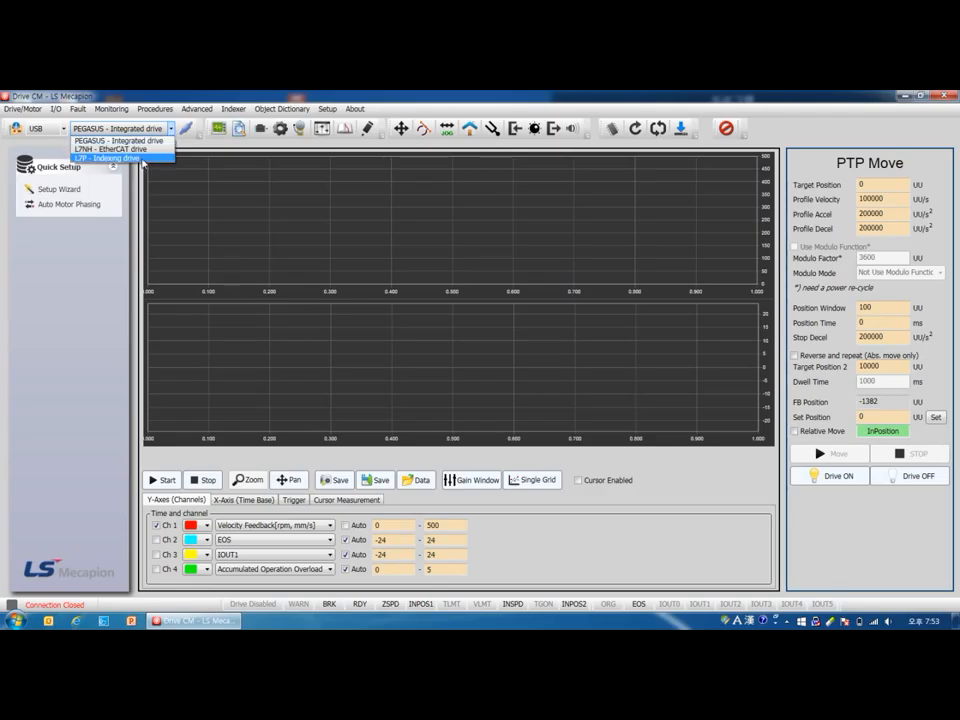
{"action": "left_click", "coordinate": [103, 158]}
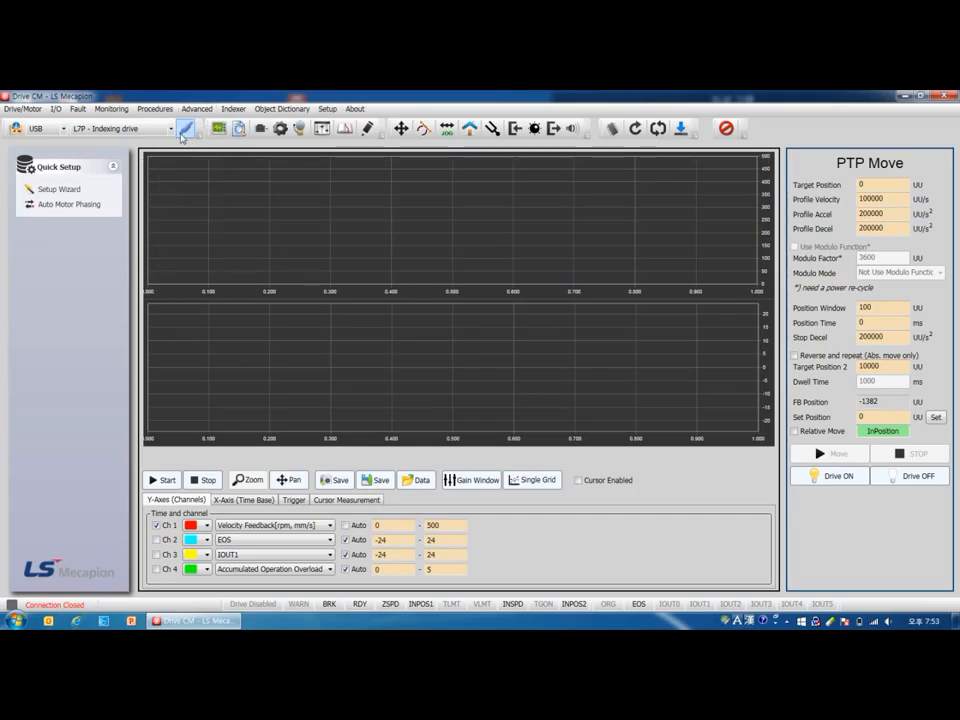
{"action": "mouse_move", "coordinate": [189, 128]}
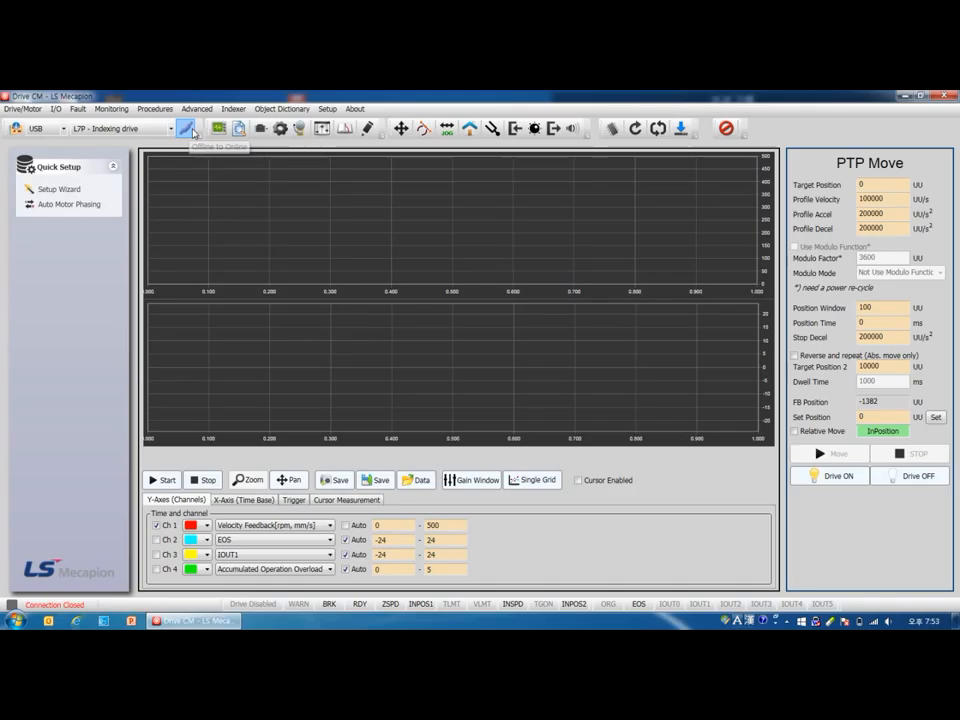
Connect to the L7P drive over USB and dismiss the L7PA004 drive information window.
{"action": "left_click", "coordinate": [184, 128]}
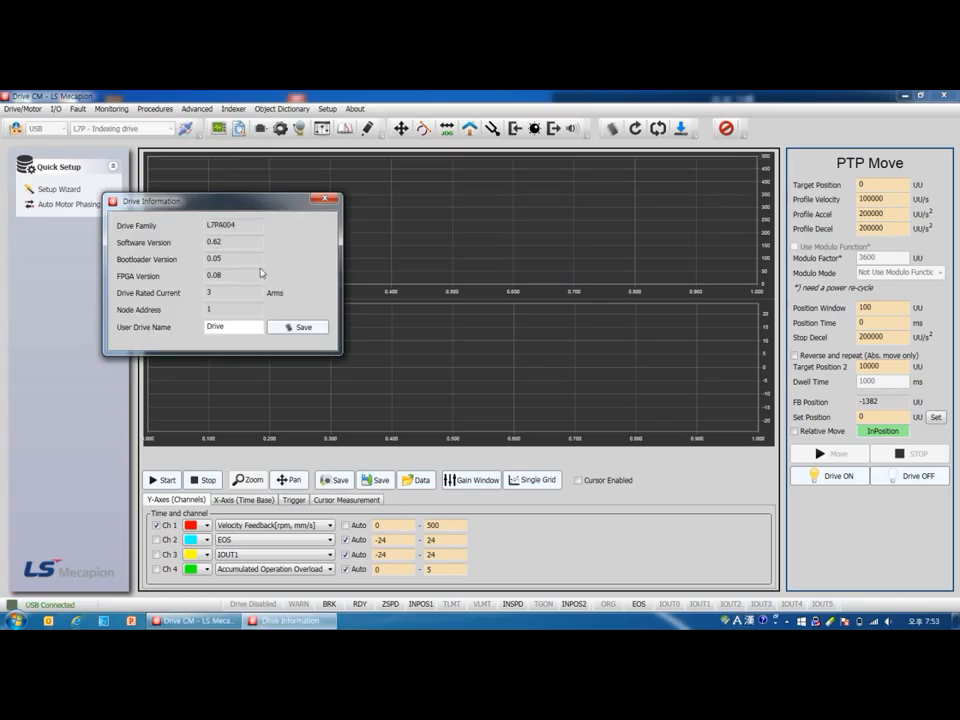
{"action": "mouse_move", "coordinate": [263, 292]}
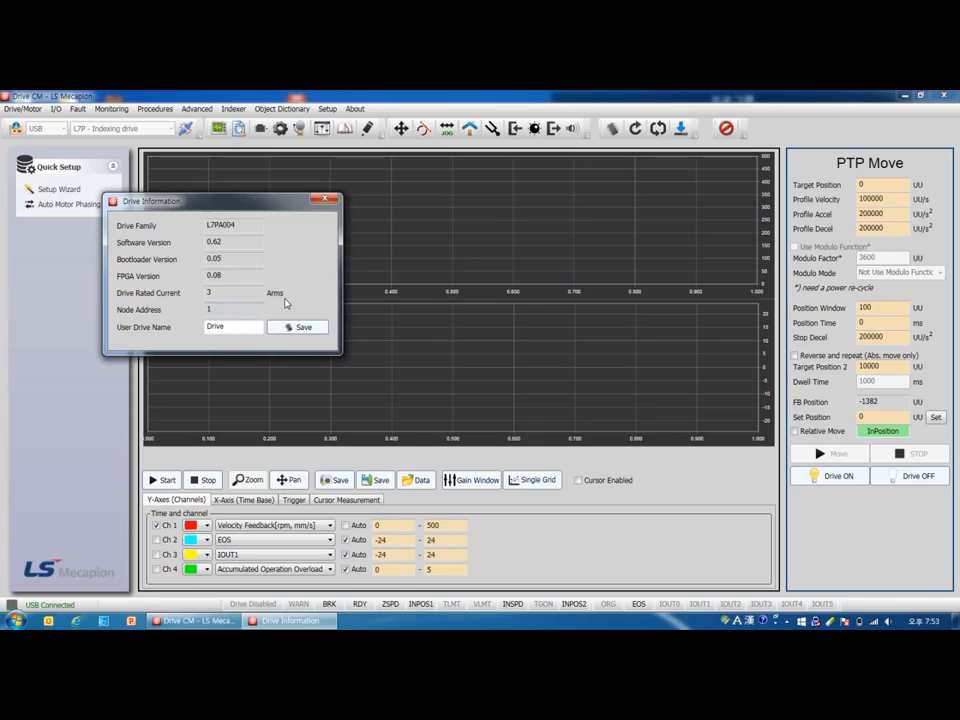
{"action": "left_click", "coordinate": [325, 200]}
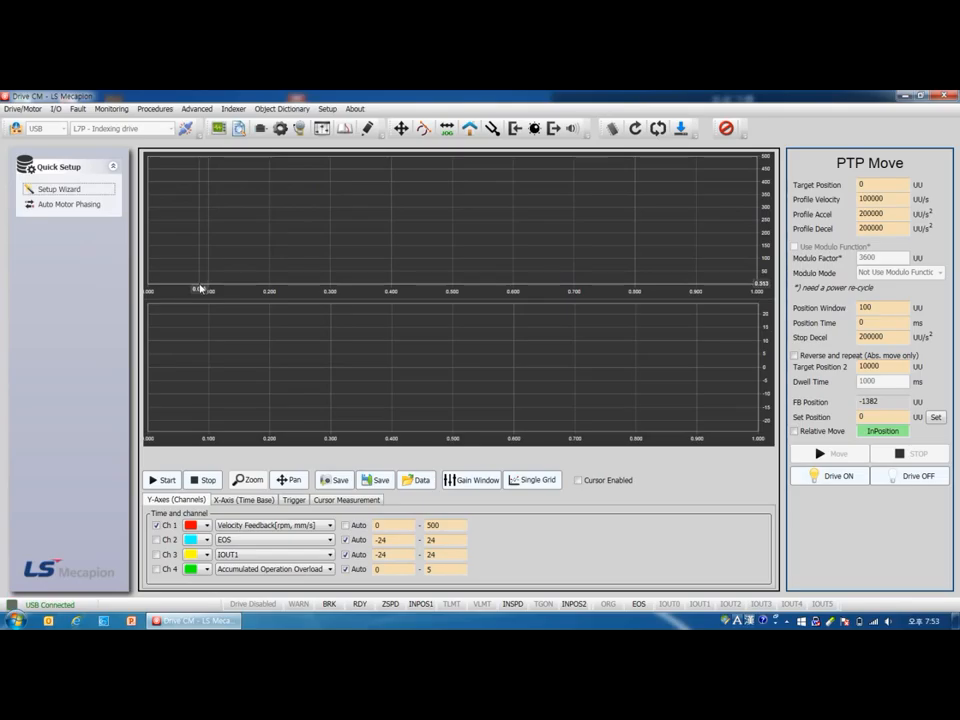
Launch the Setup Wizard and confirm reading parameters from the drive.
{"action": "left_click", "coordinate": [59, 189]}
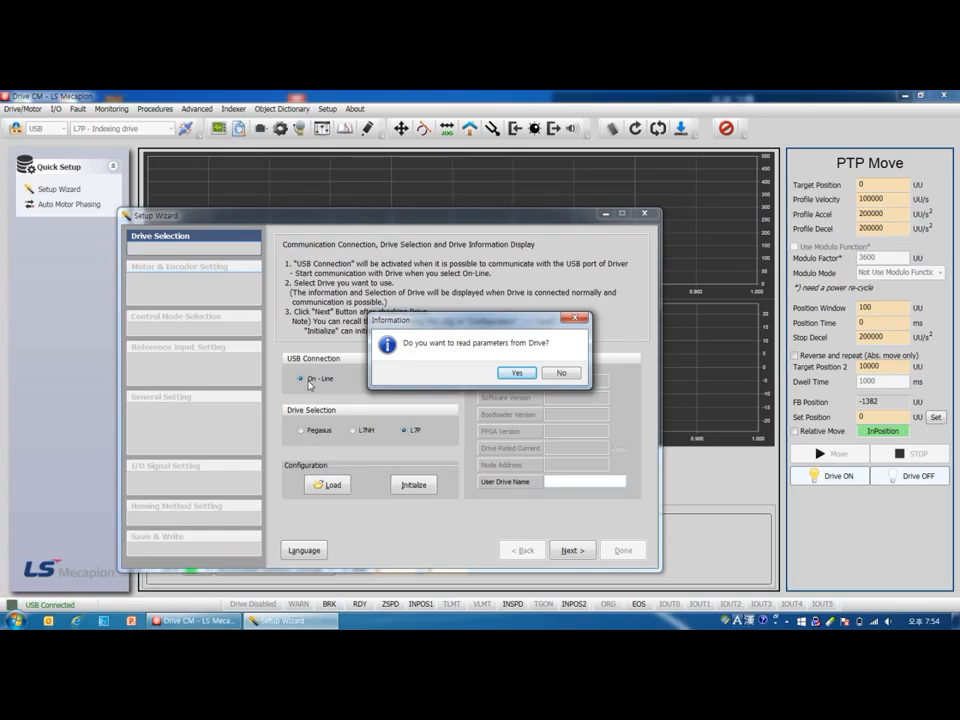
{"action": "mouse_move", "coordinate": [553, 423]}
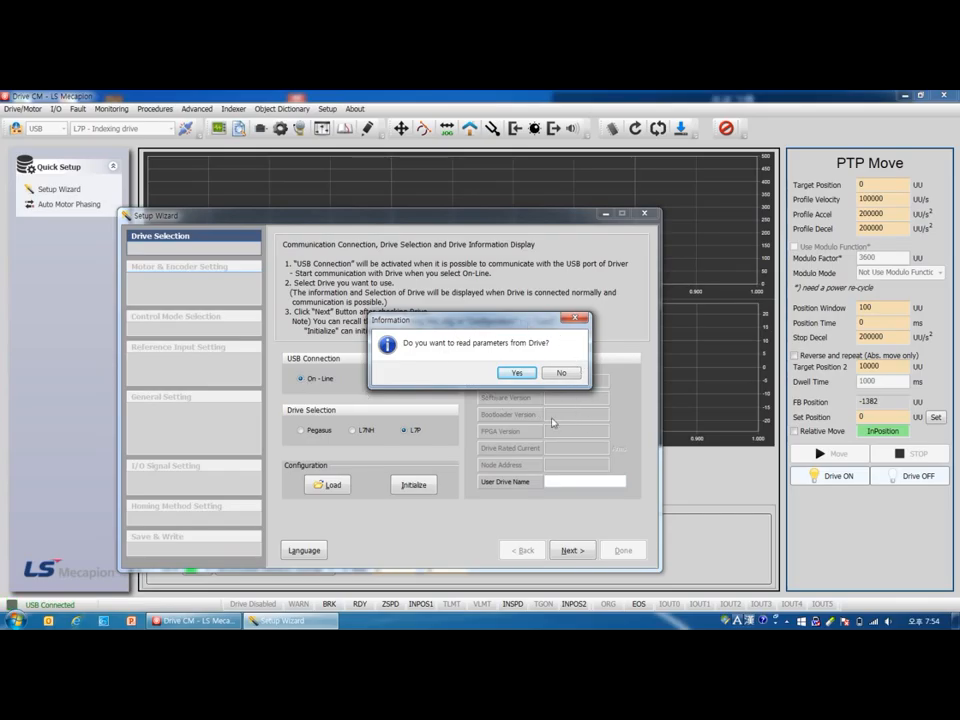
{"action": "mouse_move", "coordinate": [517, 373]}
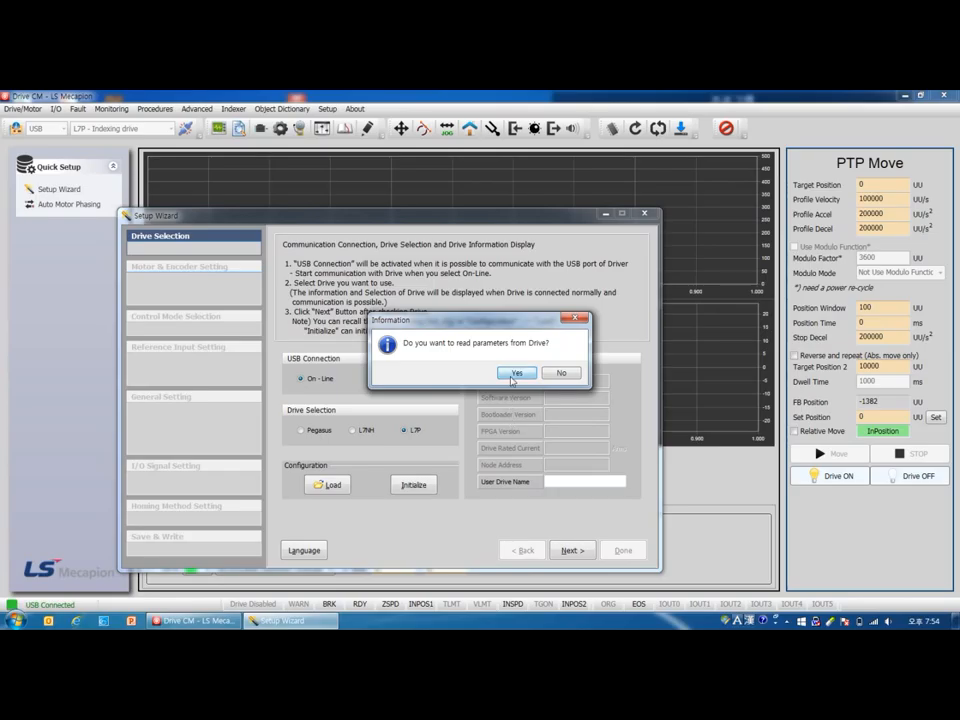
{"action": "left_click", "coordinate": [516, 372]}
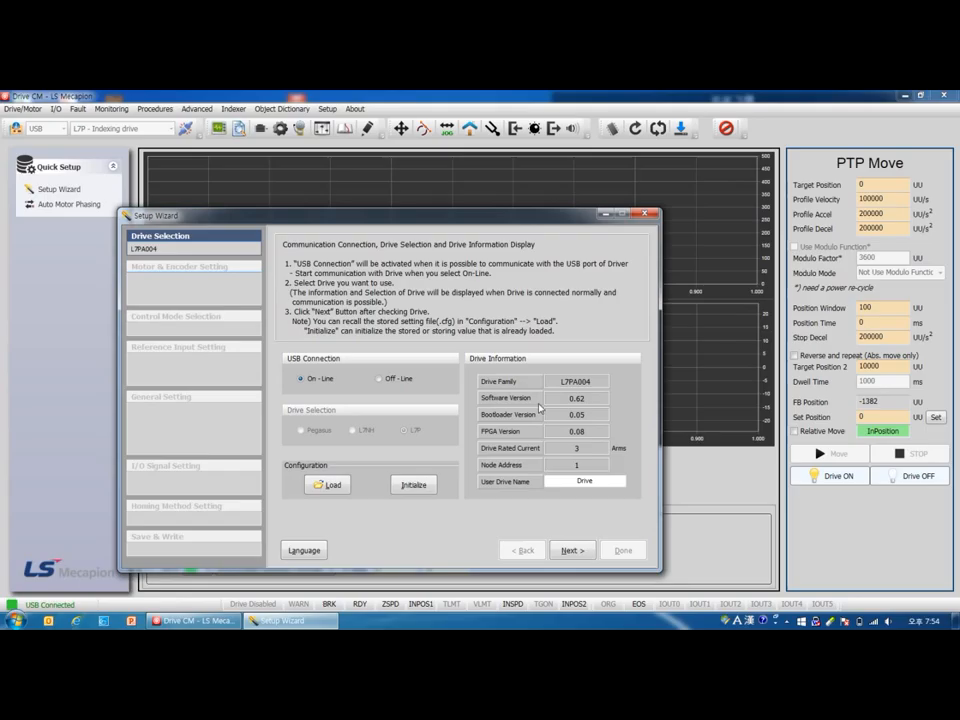
{"action": "mouse_move", "coordinate": [540, 413]}
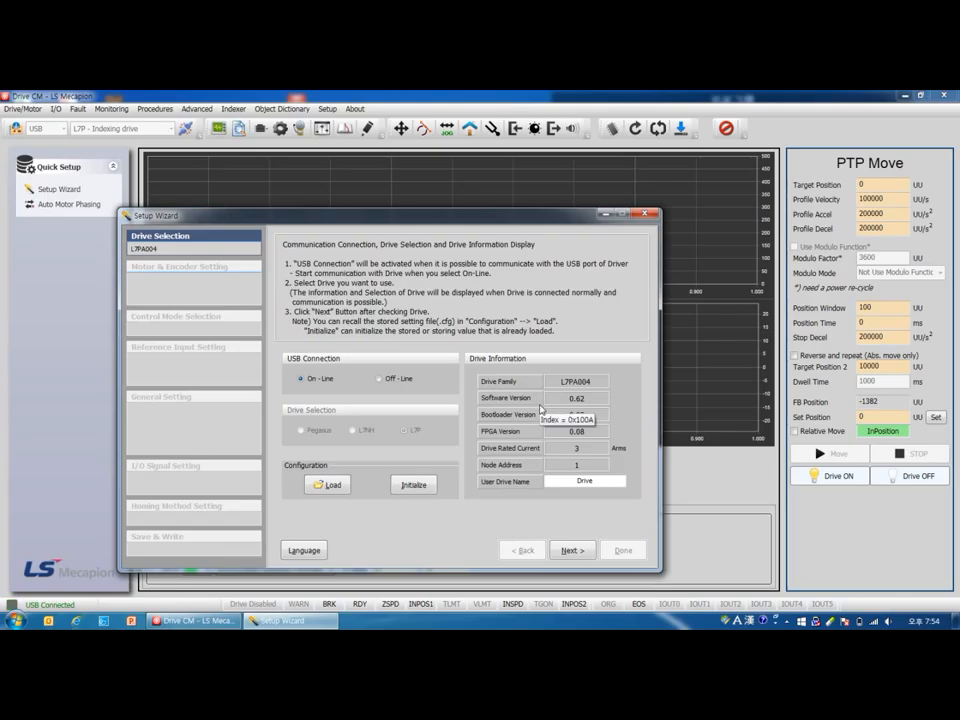
{"action": "mouse_move", "coordinate": [580, 545]}
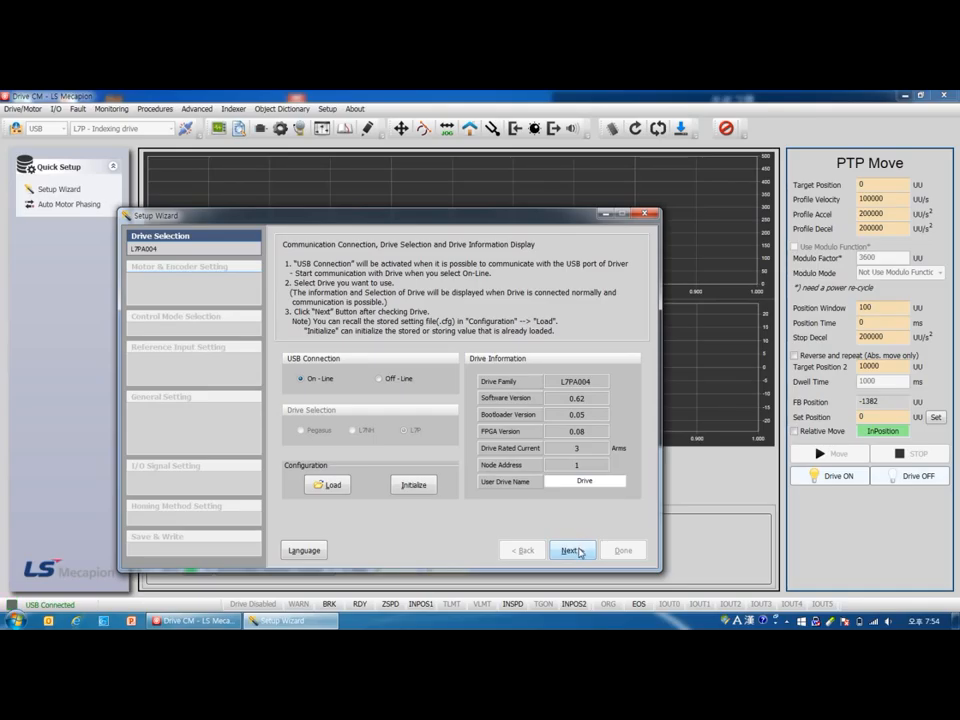
Advance to Motor & Encoder Setting and choose Motor database for motor selection.
{"action": "left_click", "coordinate": [571, 550]}
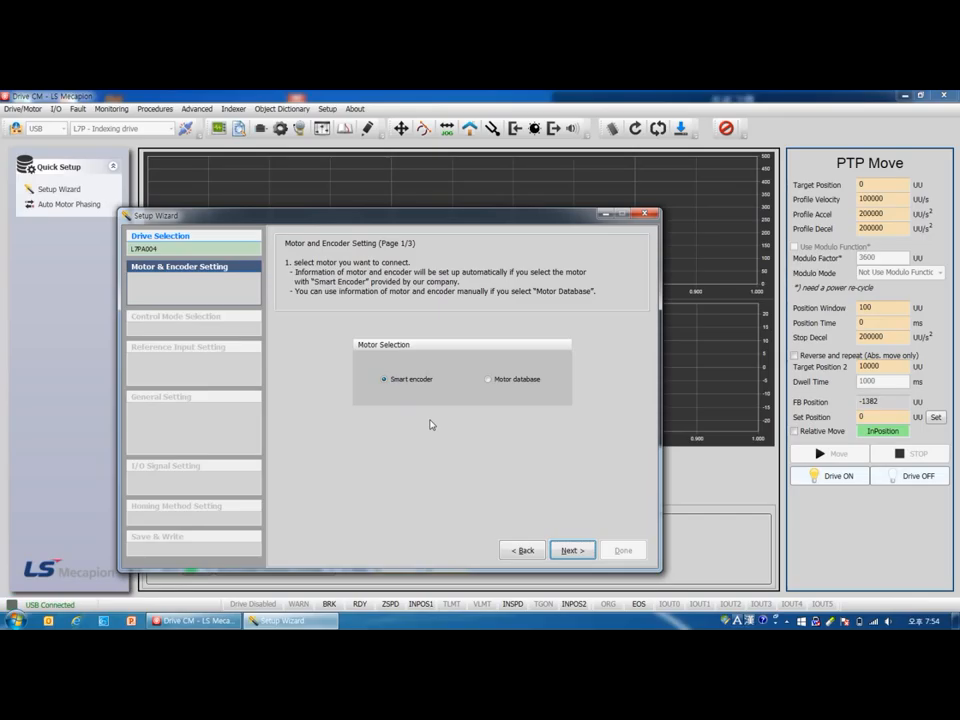
{"action": "mouse_move", "coordinate": [518, 490]}
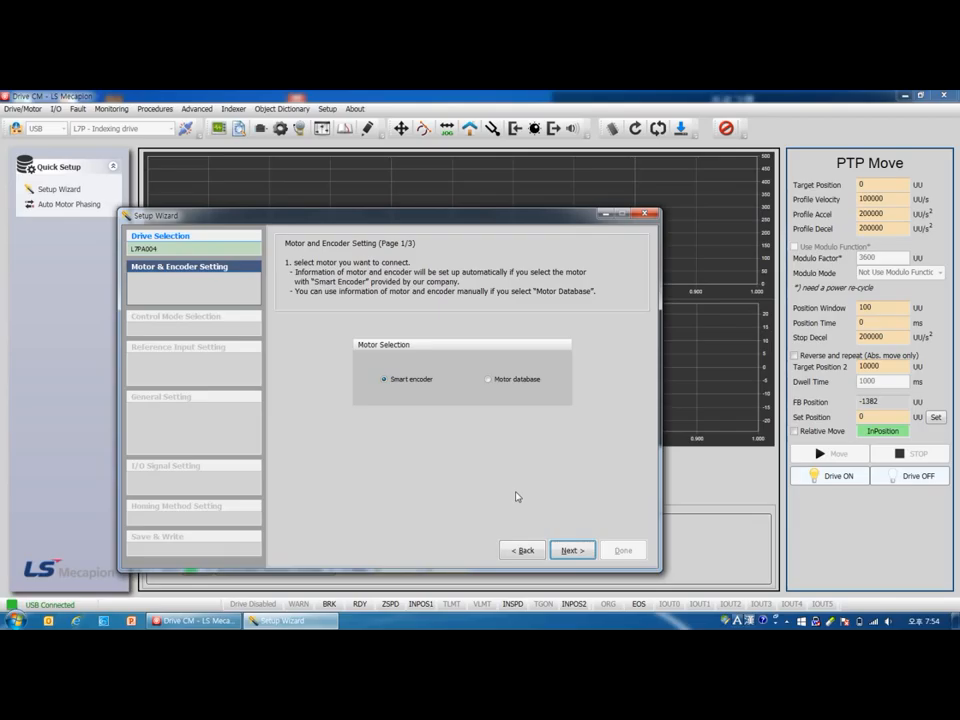
{"action": "mouse_move", "coordinate": [484, 390]}
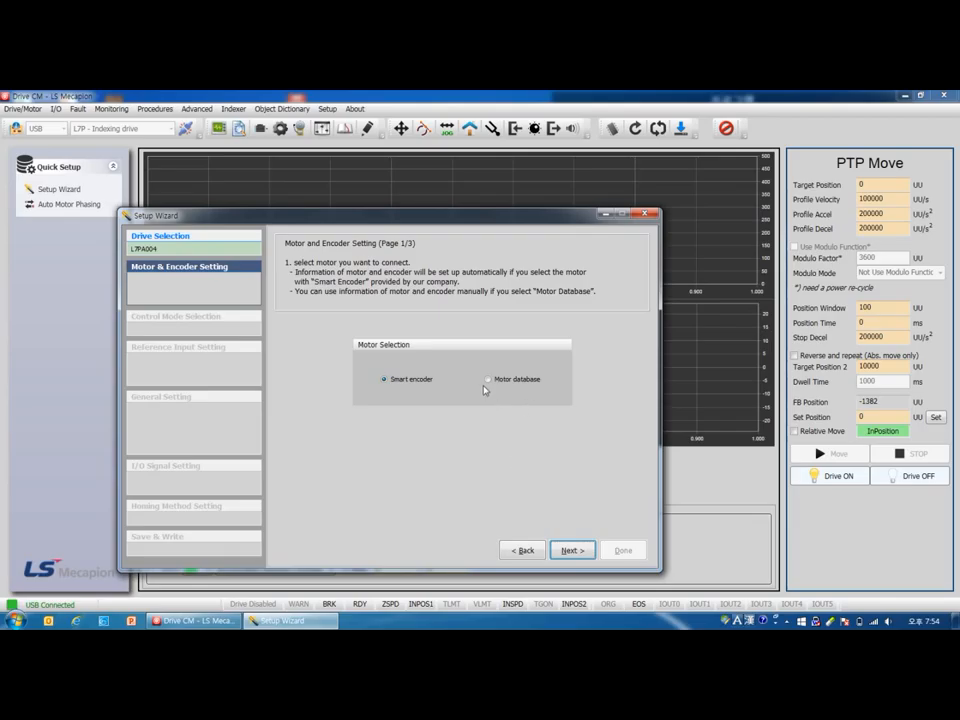
{"action": "left_click", "coordinate": [488, 379]}
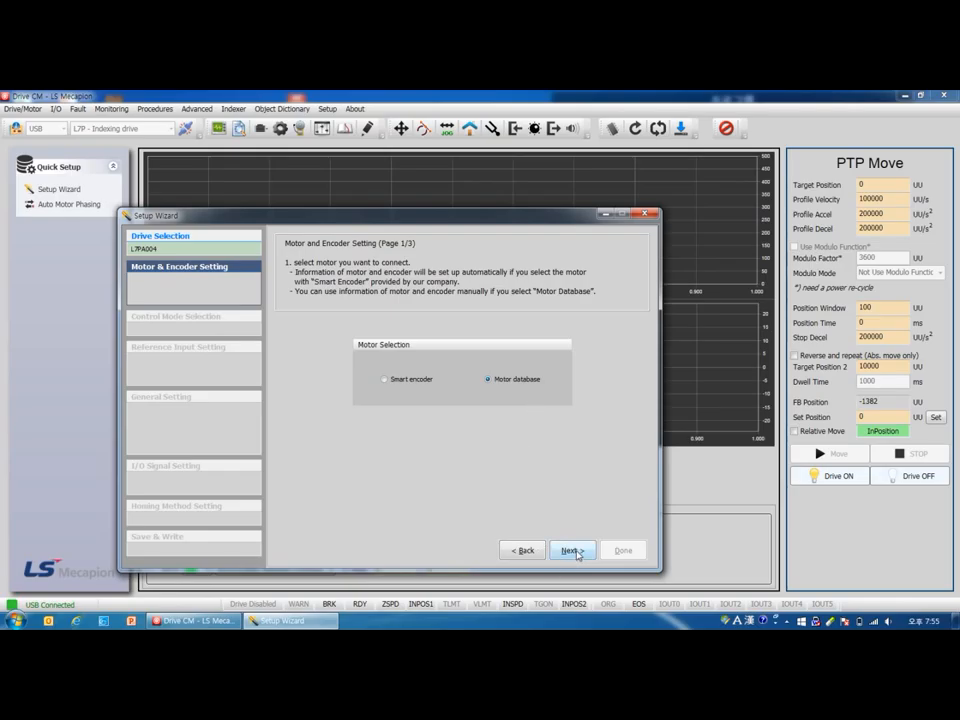
View the Motor ID 713 page, go back, and reselect Smart encoder.
{"action": "left_click", "coordinate": [571, 550]}
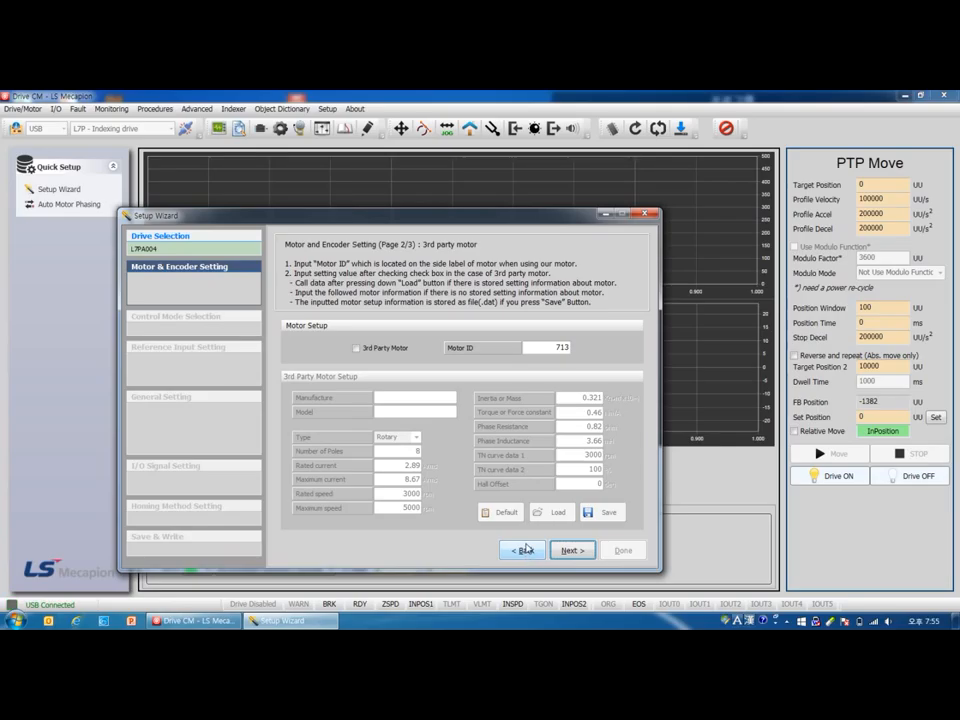
{"action": "left_click", "coordinate": [521, 550]}
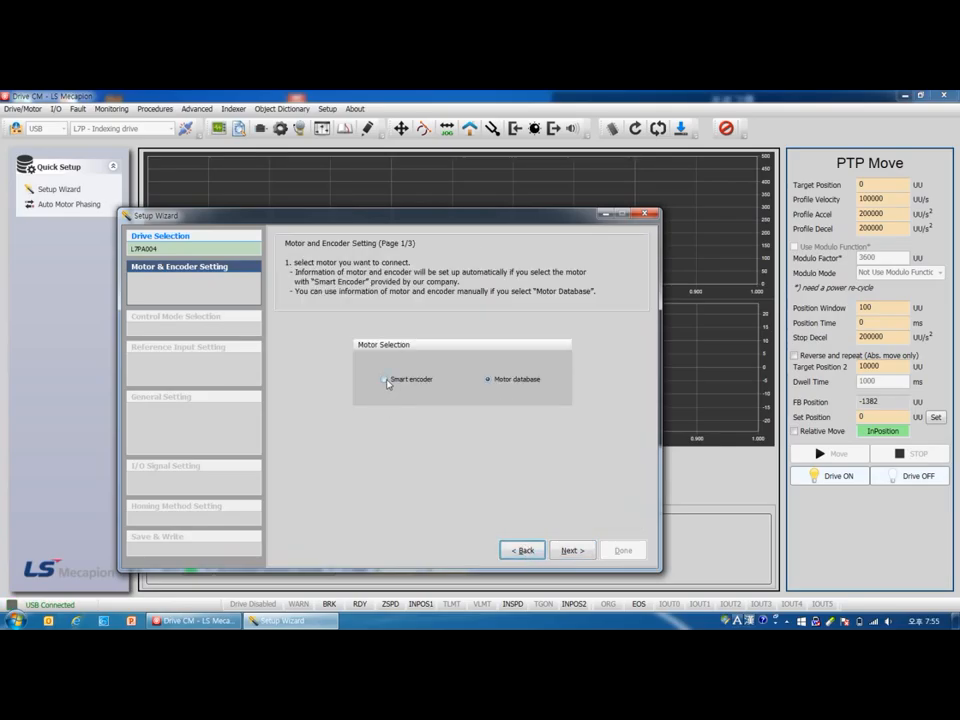
{"action": "left_click", "coordinate": [385, 379]}
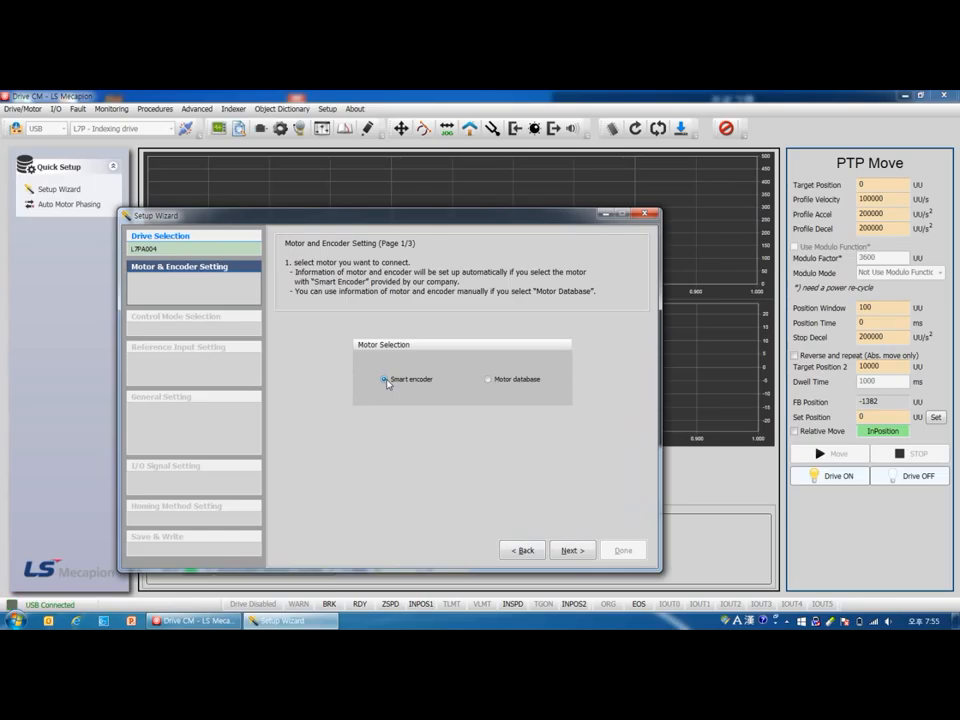
{"action": "mouse_move", "coordinate": [507, 468]}
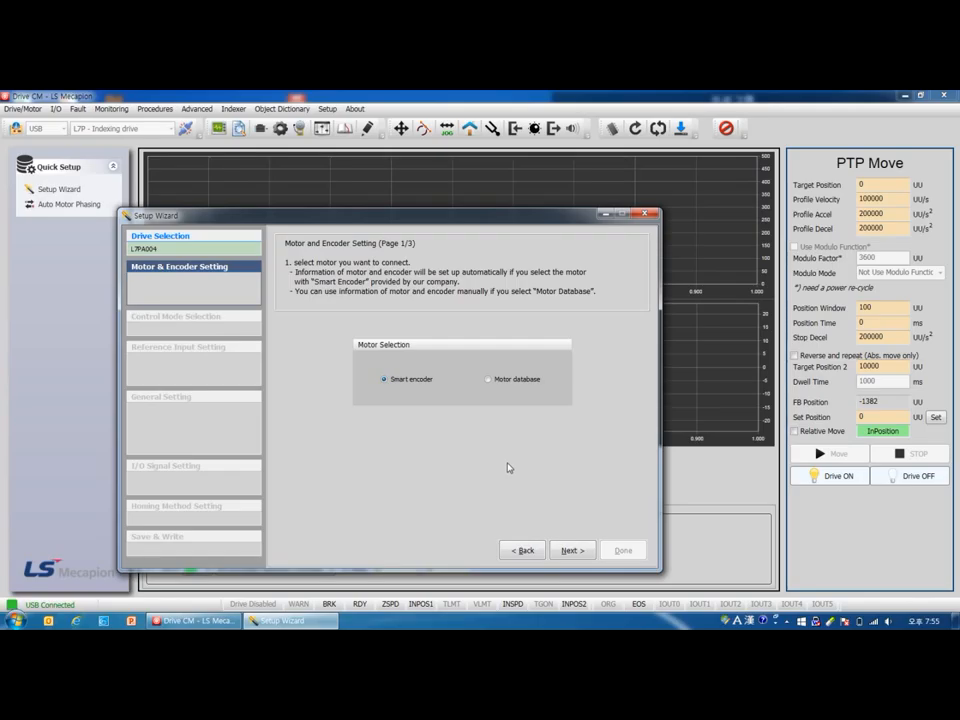
Advance to Control Mode Selection, keeping Index position as the control mode.
{"action": "left_click", "coordinate": [571, 550]}
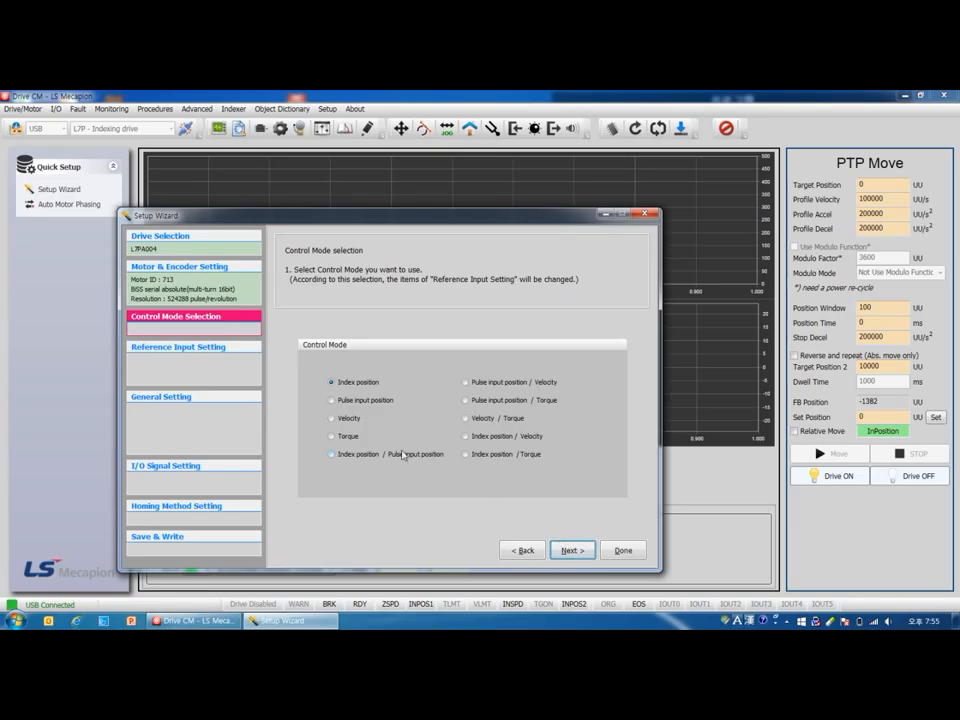
{"action": "mouse_move", "coordinate": [417, 412]}
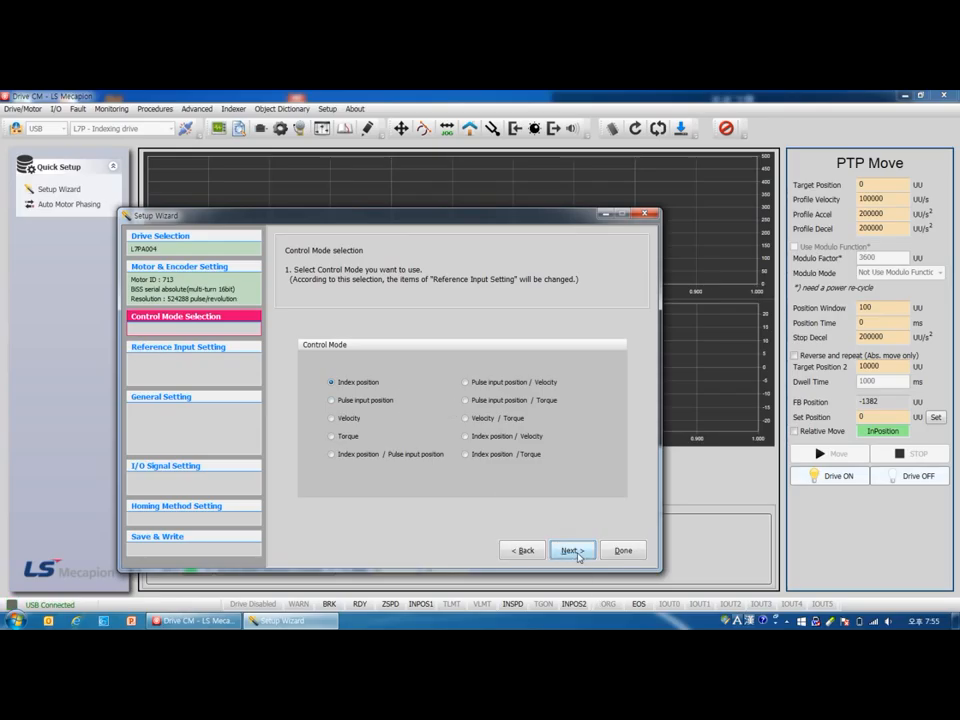
{"action": "left_click", "coordinate": [572, 550]}
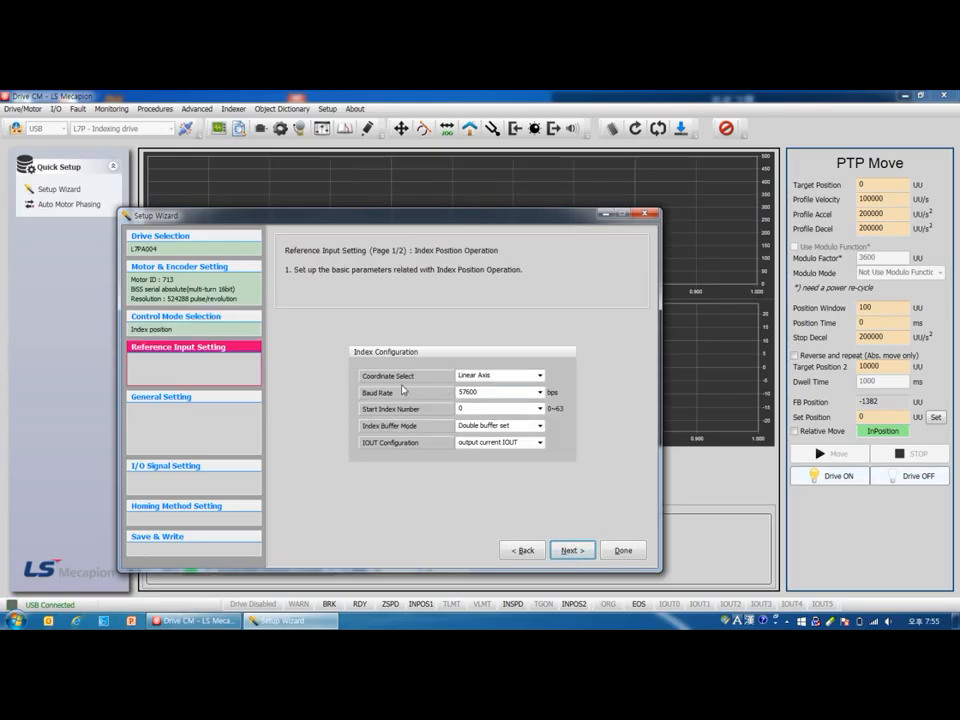
{"action": "mouse_move", "coordinate": [553, 388]}
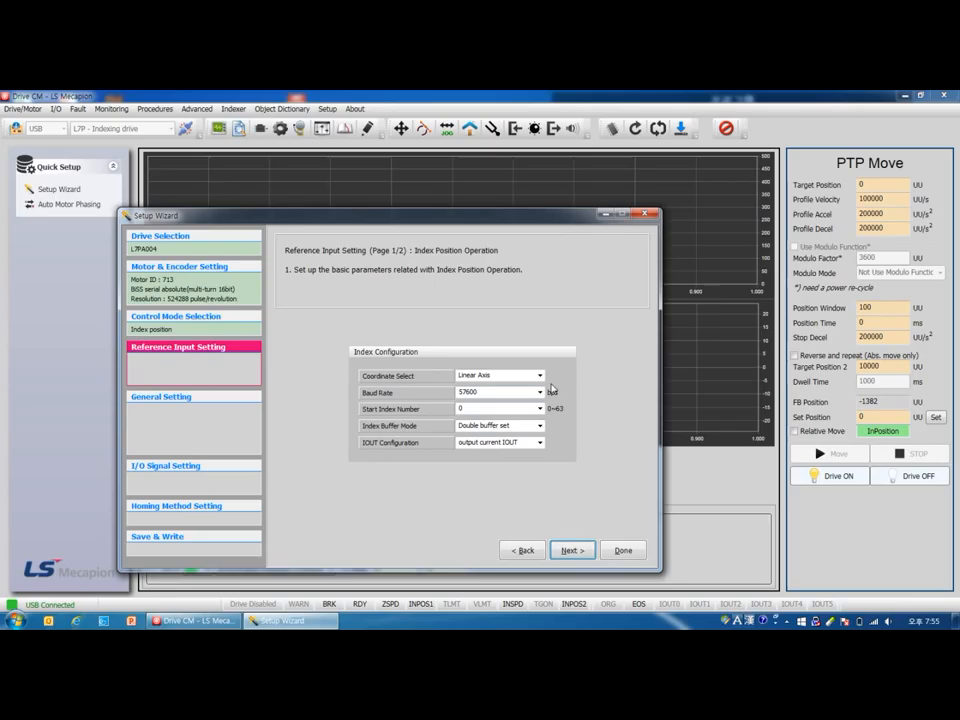
{"action": "left_click", "coordinate": [540, 375]}
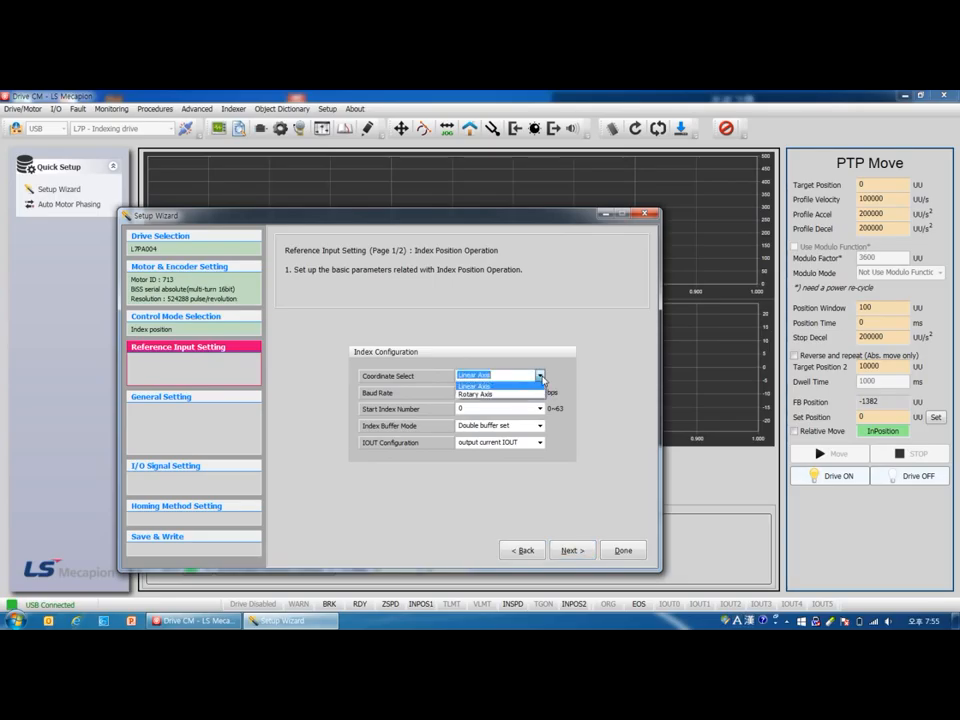
{"action": "mouse_move", "coordinate": [475, 393]}
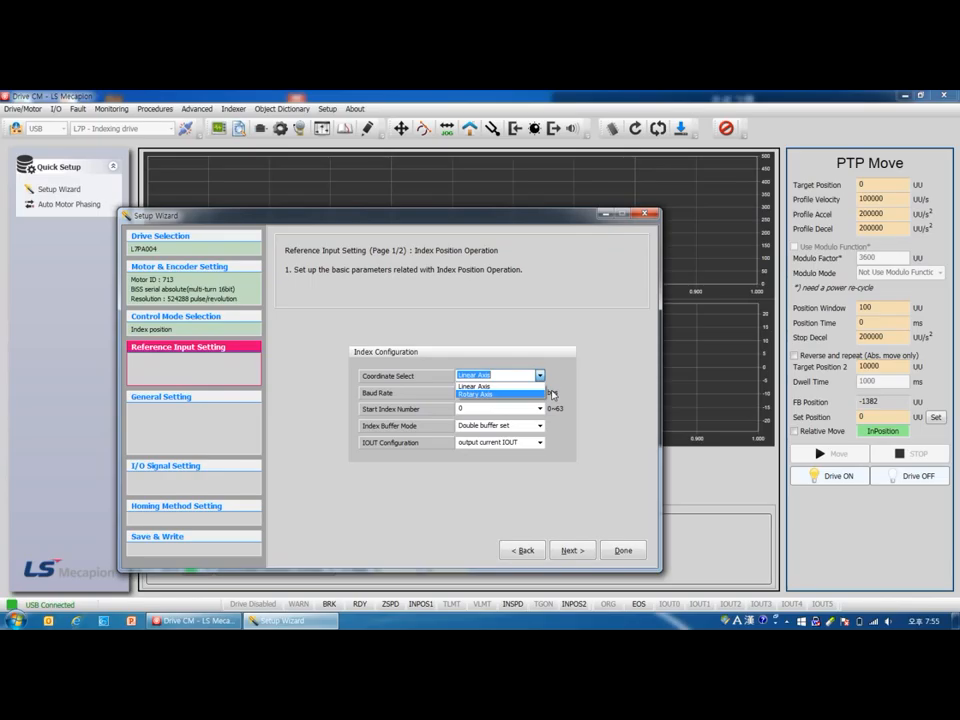
{"action": "left_click", "coordinate": [475, 387]}
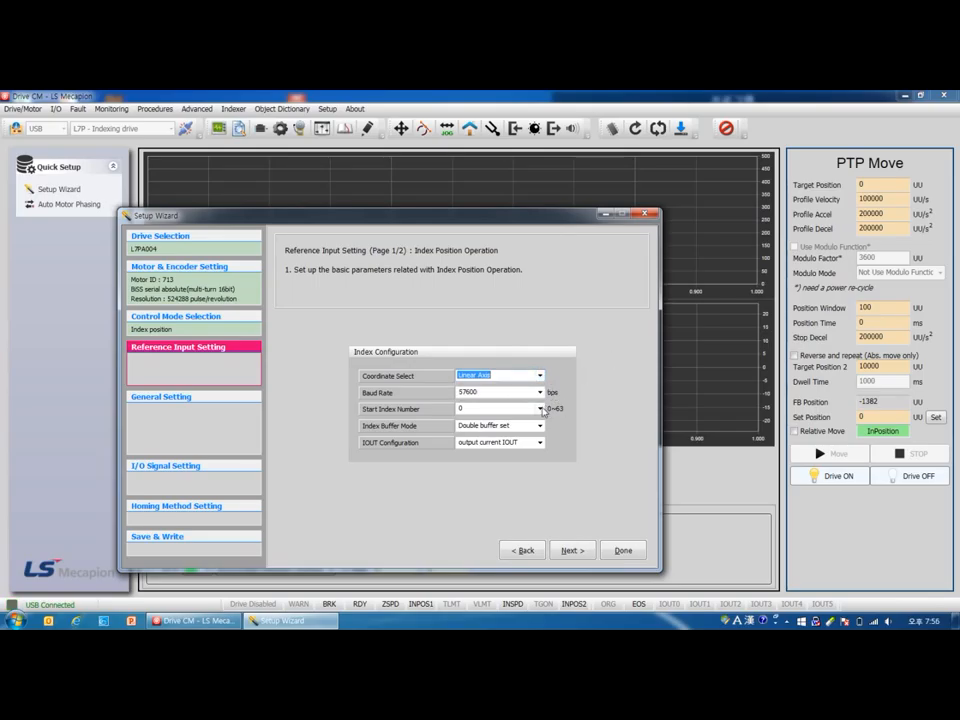
{"action": "mouse_move", "coordinate": [515, 408]}
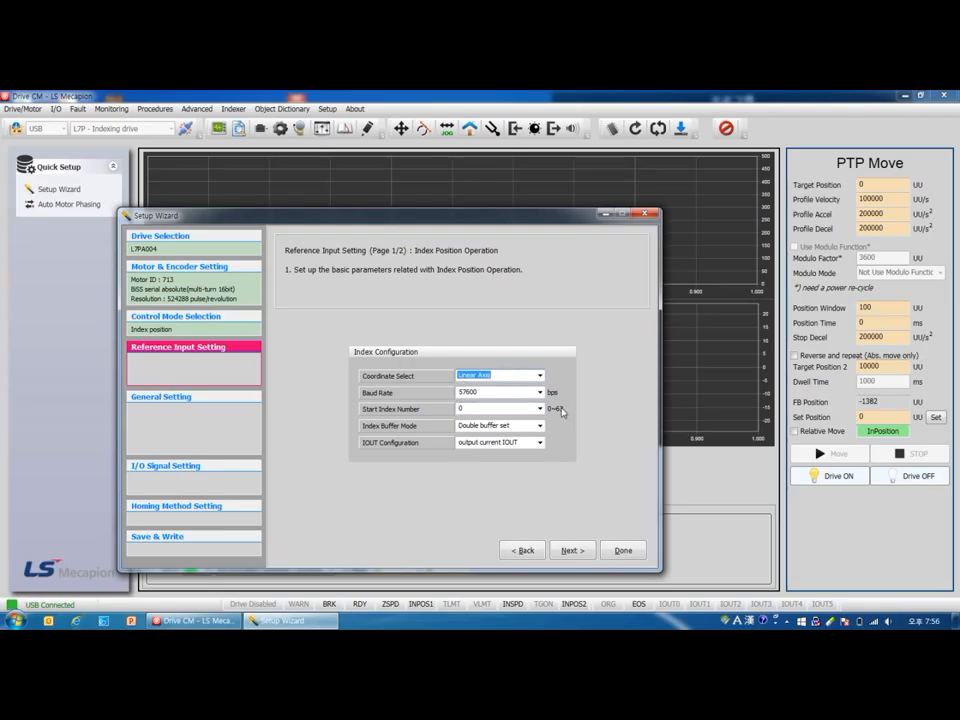
{"action": "mouse_move", "coordinate": [567, 420]}
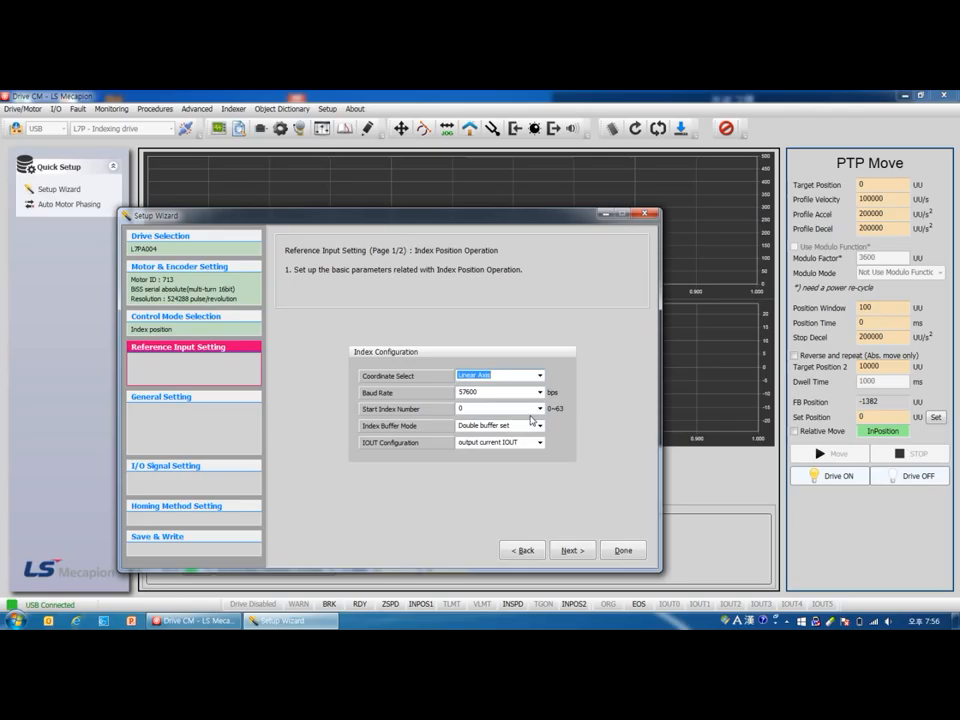
{"action": "mouse_move", "coordinate": [510, 410]}
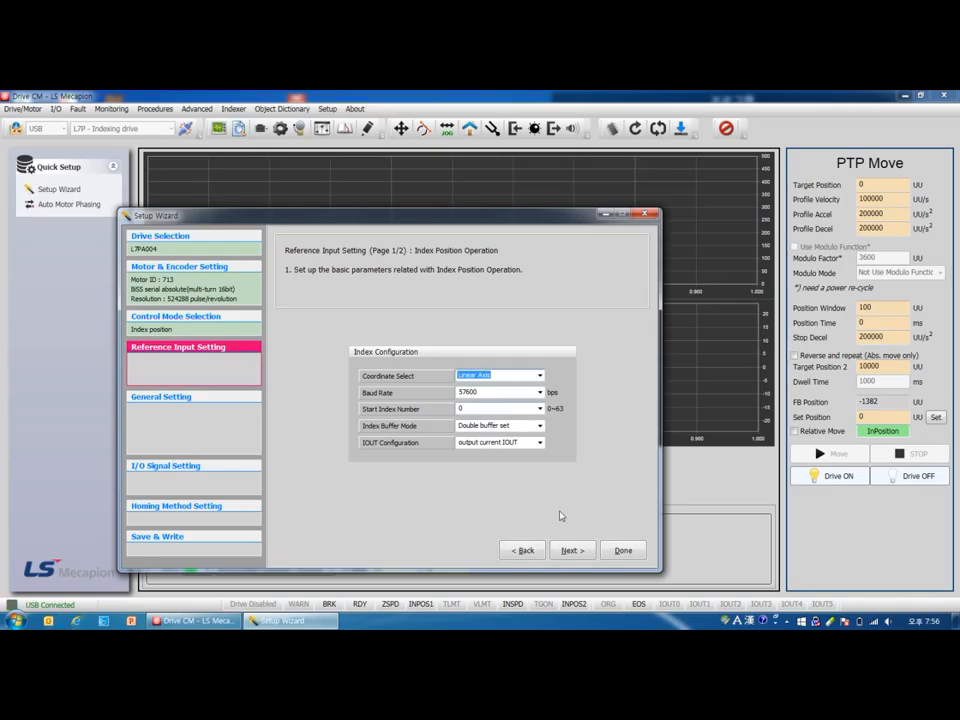
Advance to Analog Velocity Override, leaving override mode unchecked.
{"action": "left_click", "coordinate": [571, 550]}
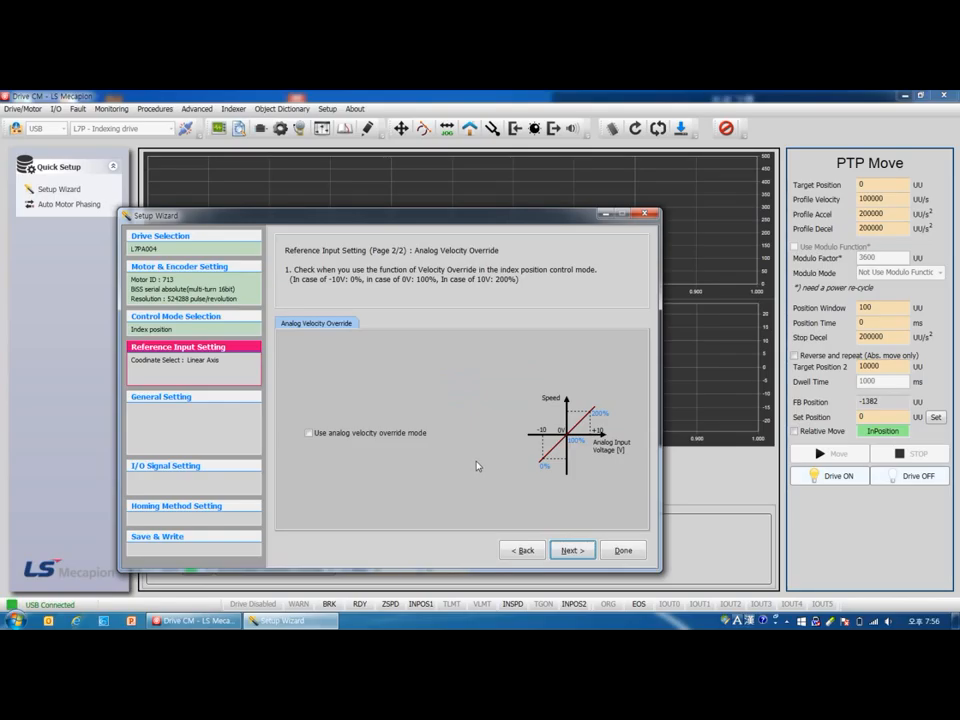
{"action": "mouse_move", "coordinate": [478, 466]}
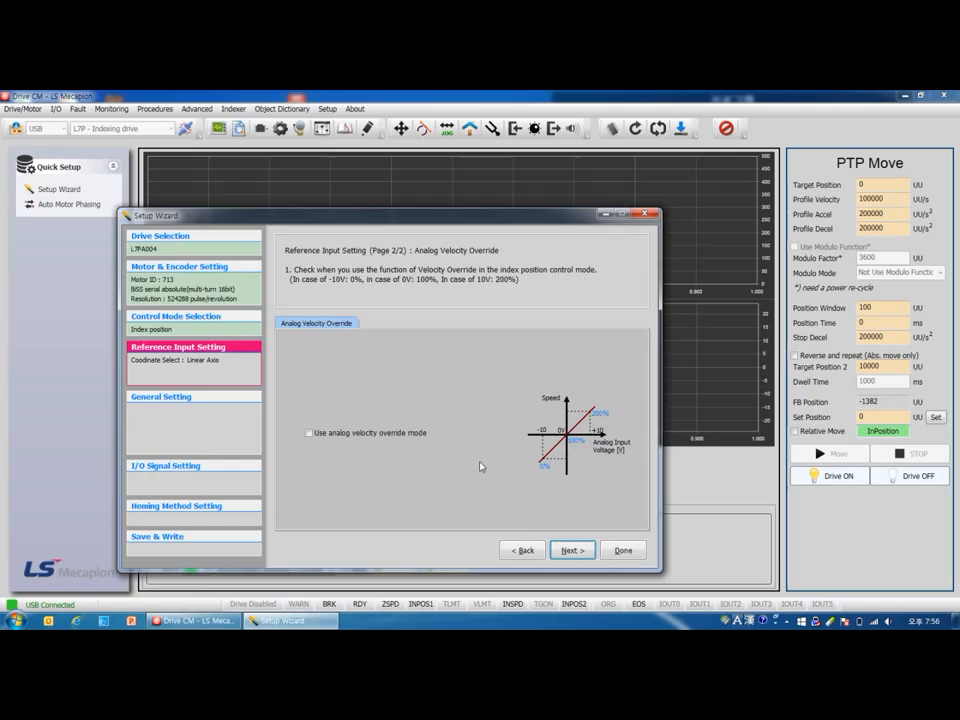
{"action": "mouse_move", "coordinate": [430, 410]}
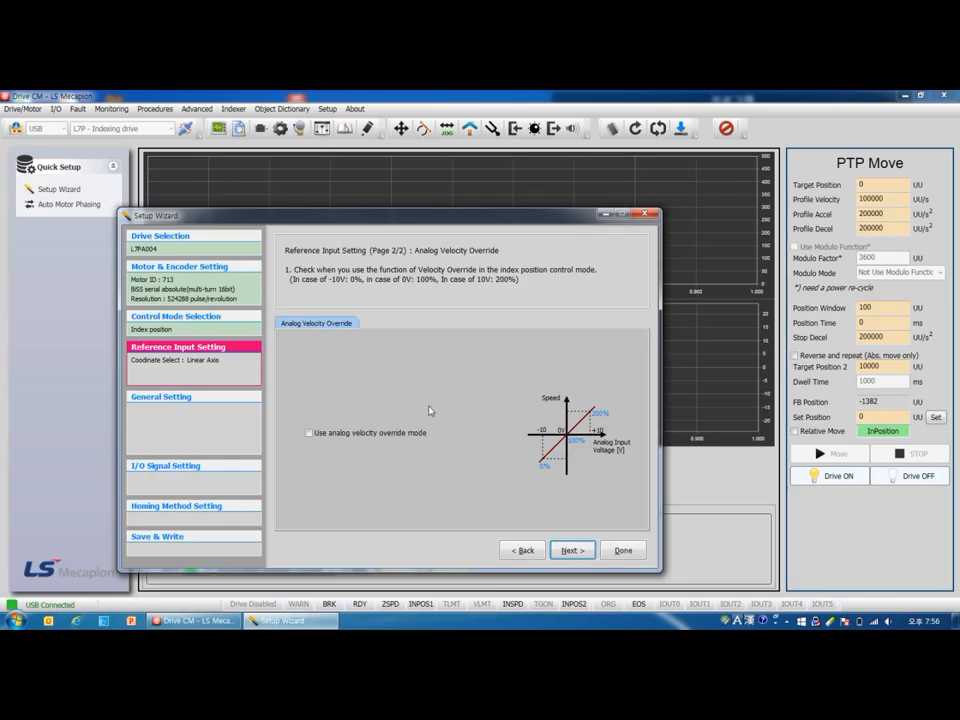
Keep CCW rotation by positive command and continue to Electric Gear and Encoder Output.
{"action": "left_click", "coordinate": [571, 550]}
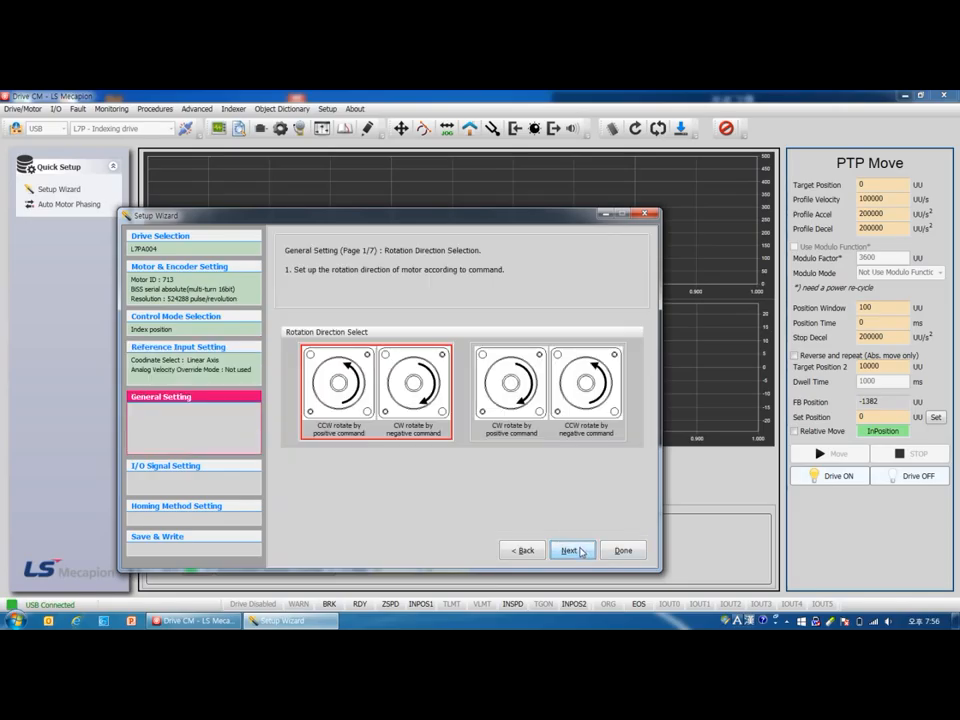
{"action": "mouse_move", "coordinate": [383, 442]}
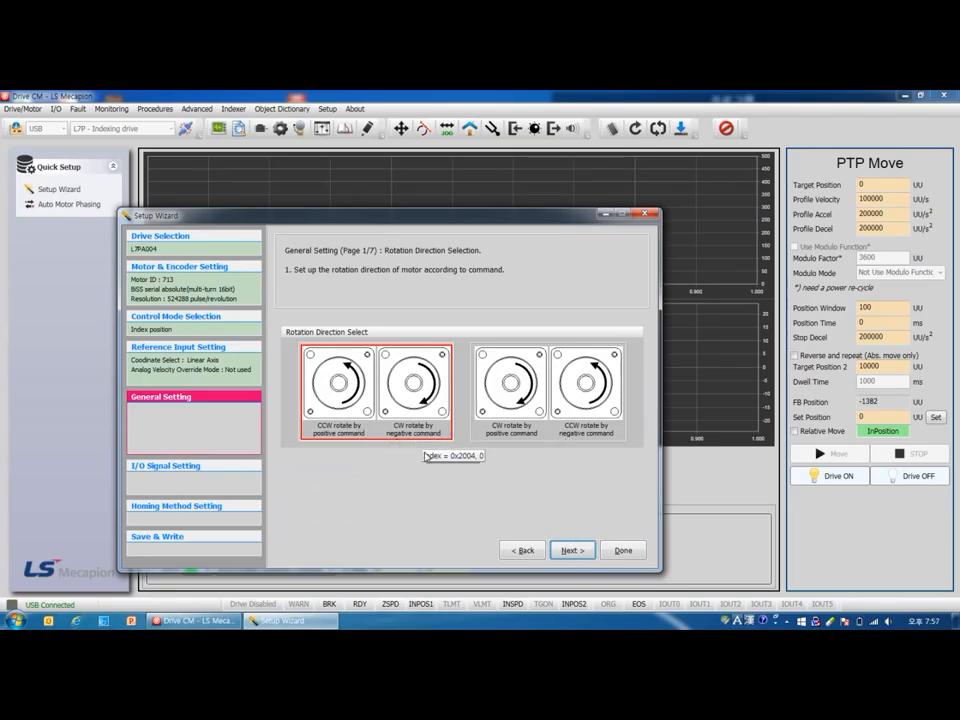
{"action": "mouse_move", "coordinate": [531, 530]}
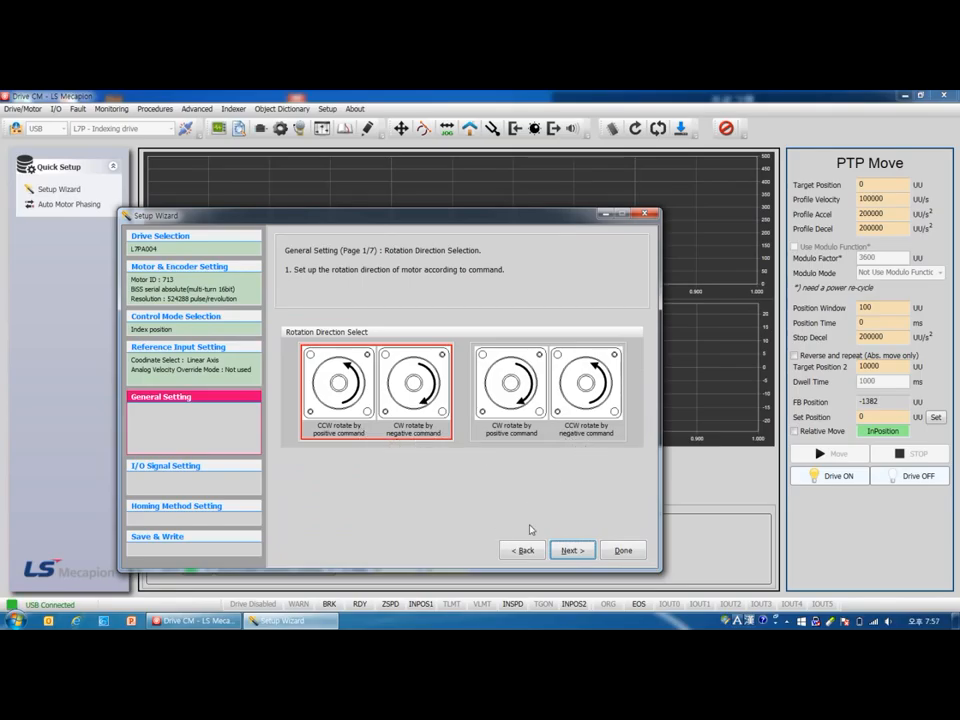
{"action": "left_click", "coordinate": [571, 550]}
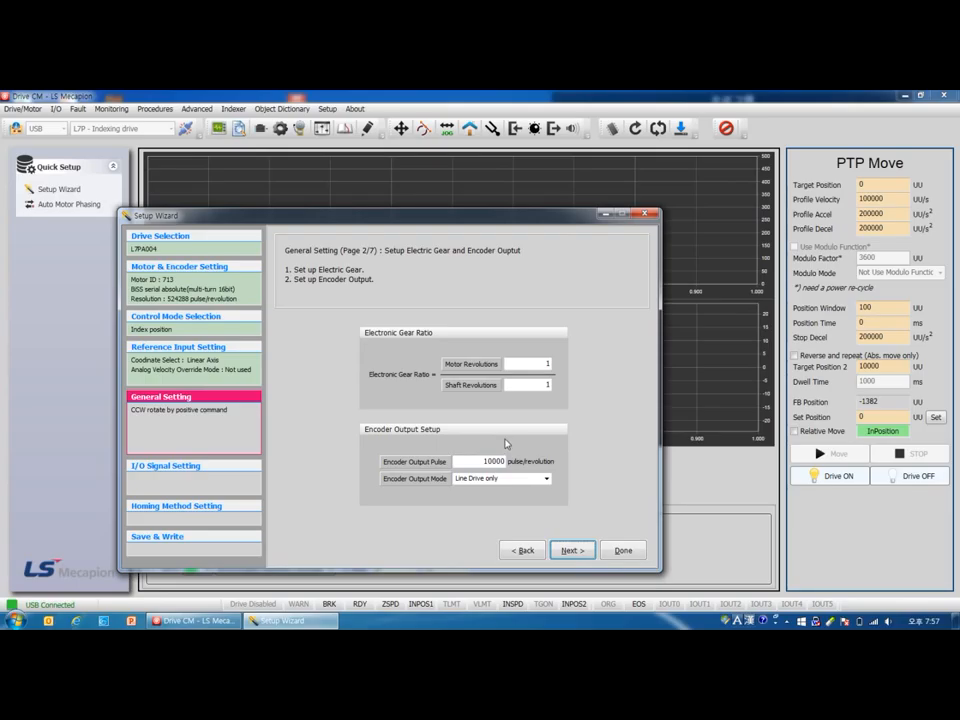
Set gear ratio 524288 motor to 1000 shaft revolutions, Line Drive only, and continue.
{"action": "left_click", "coordinate": [527, 363]}
{"action": "type", "text": "524288"}
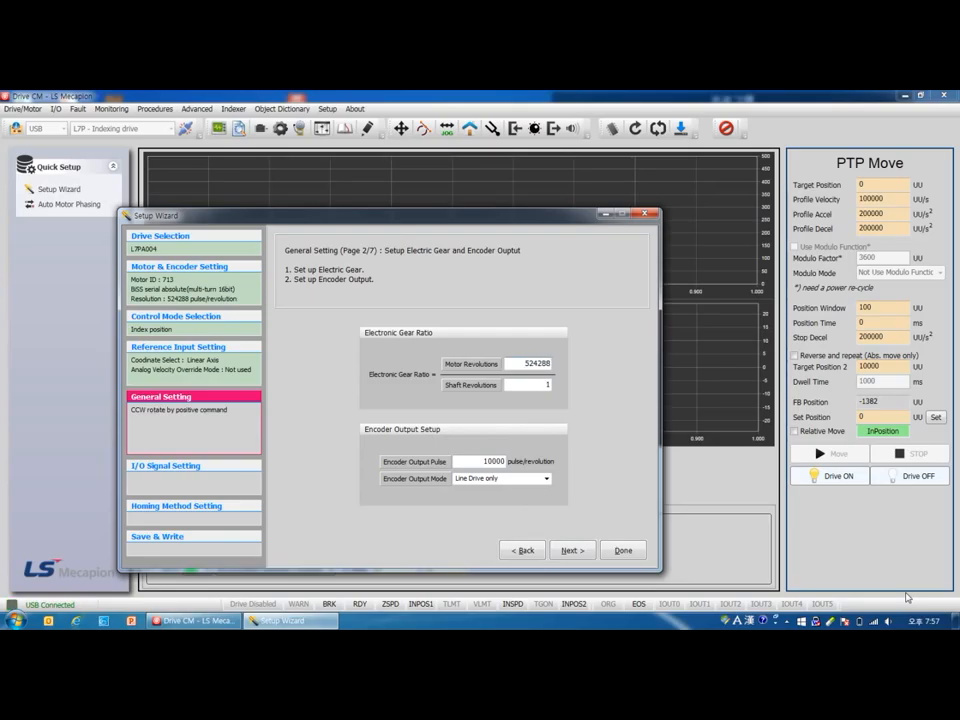
{"action": "mouse_move", "coordinate": [865, 490]}
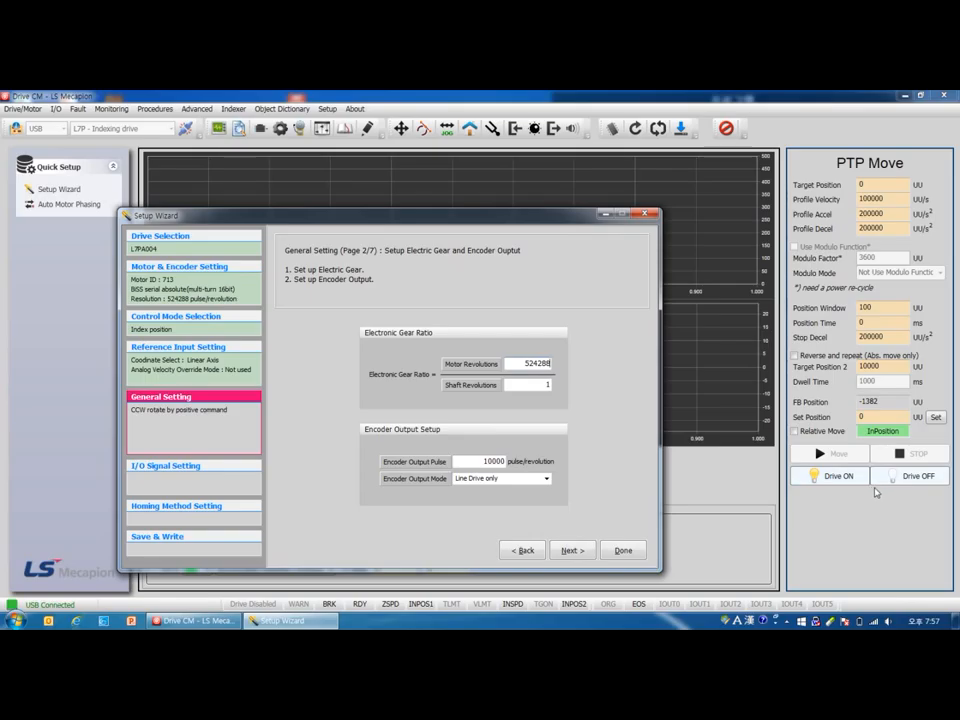
{"action": "mouse_move", "coordinate": [617, 444]}
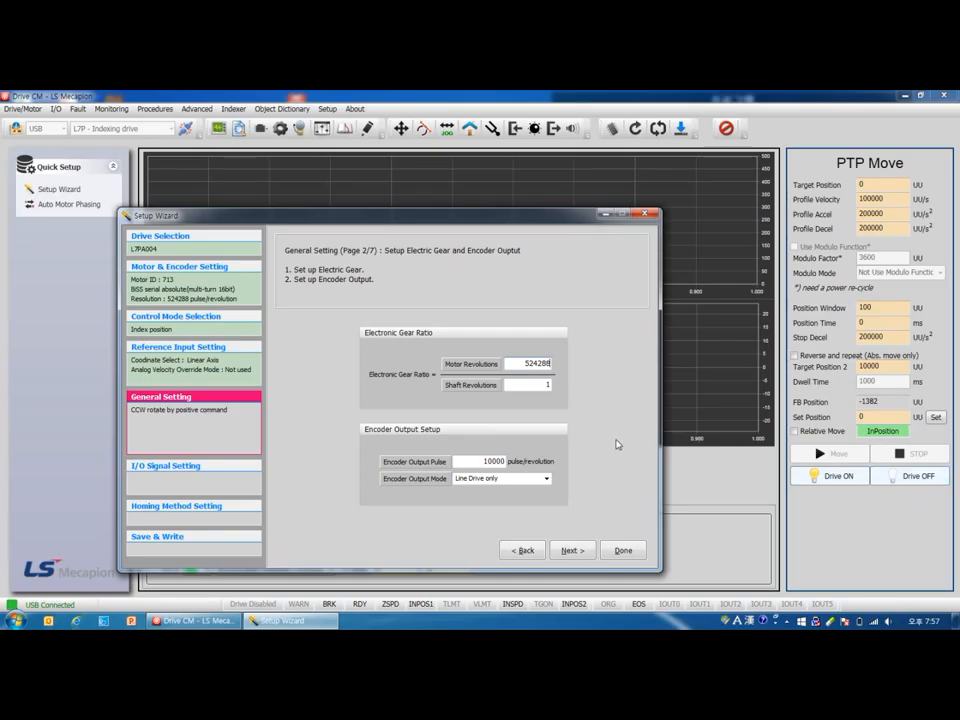
{"action": "mouse_move", "coordinate": [557, 393]}
{"action": "type", "text": "000"}
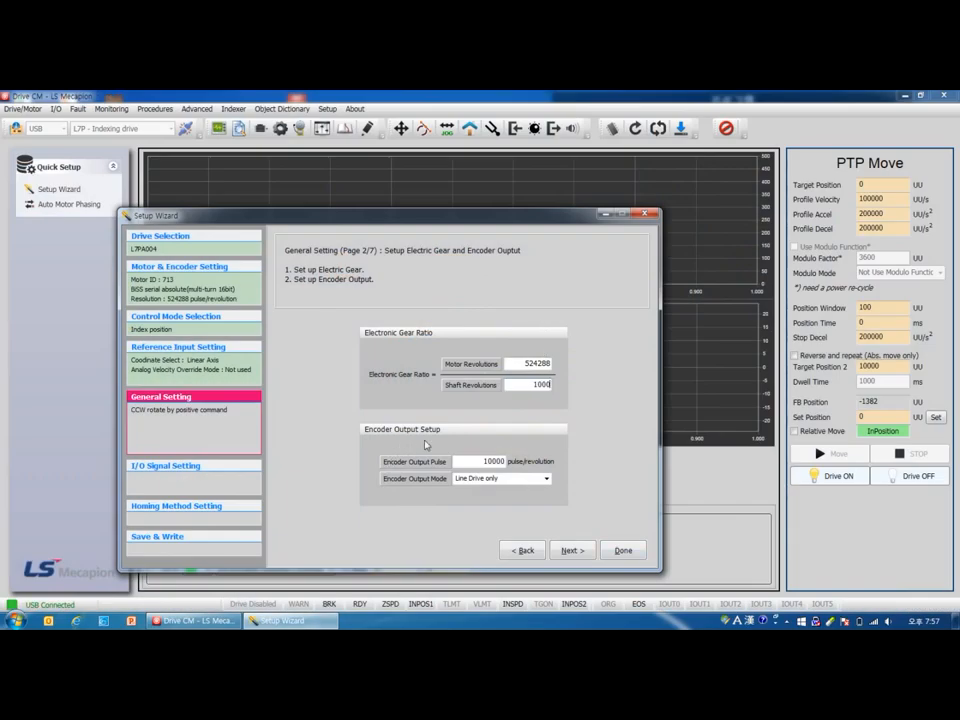
{"action": "mouse_move", "coordinate": [535, 435]}
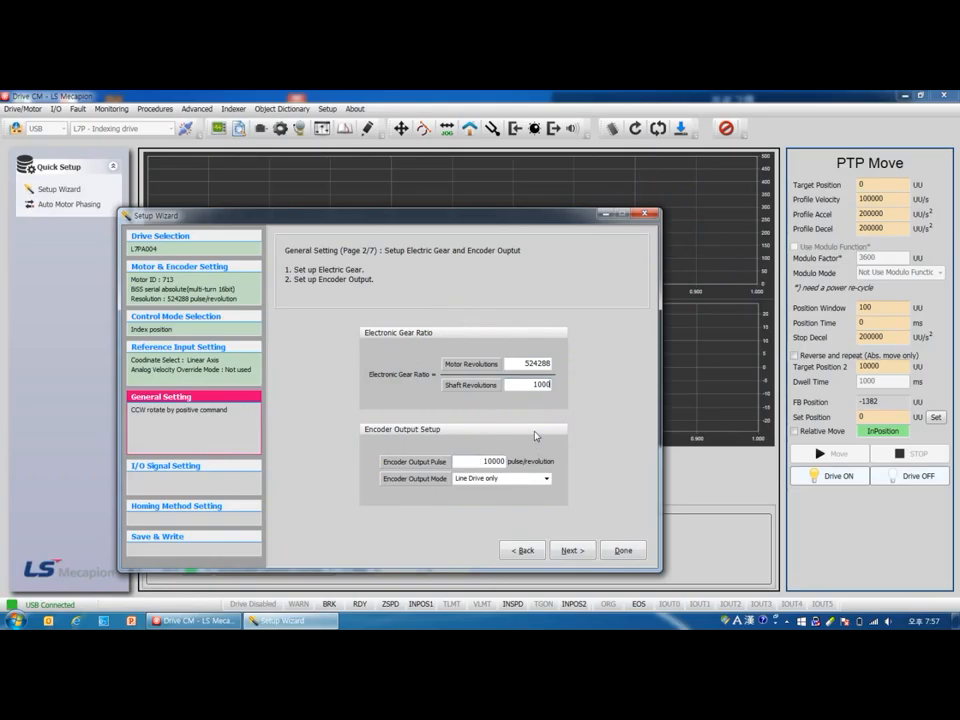
{"action": "mouse_move", "coordinate": [522, 493]}
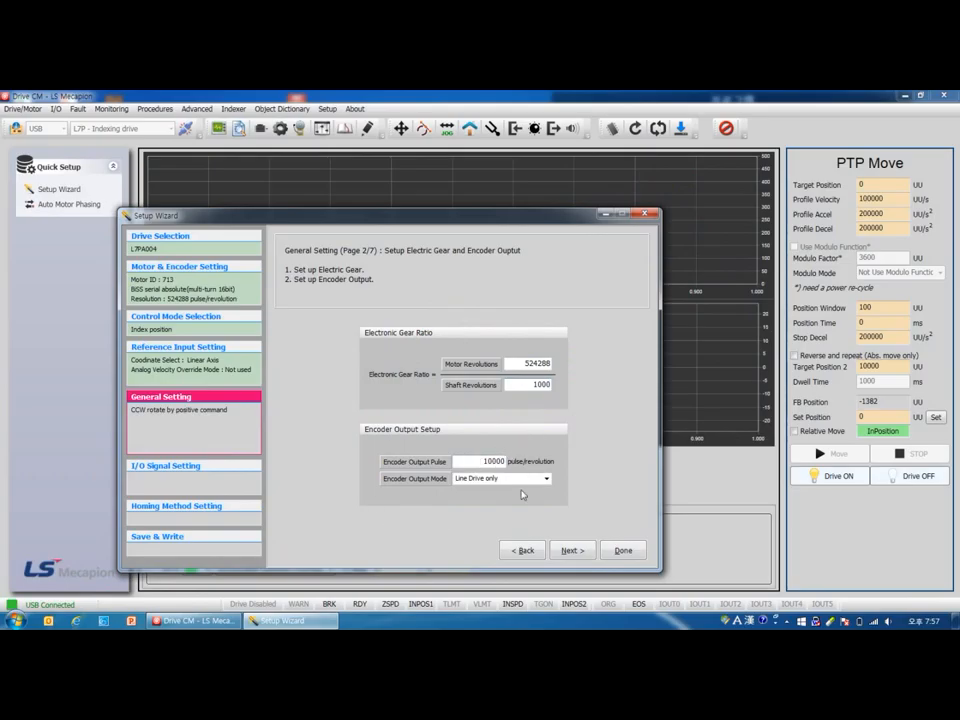
{"action": "mouse_move", "coordinate": [518, 462]}
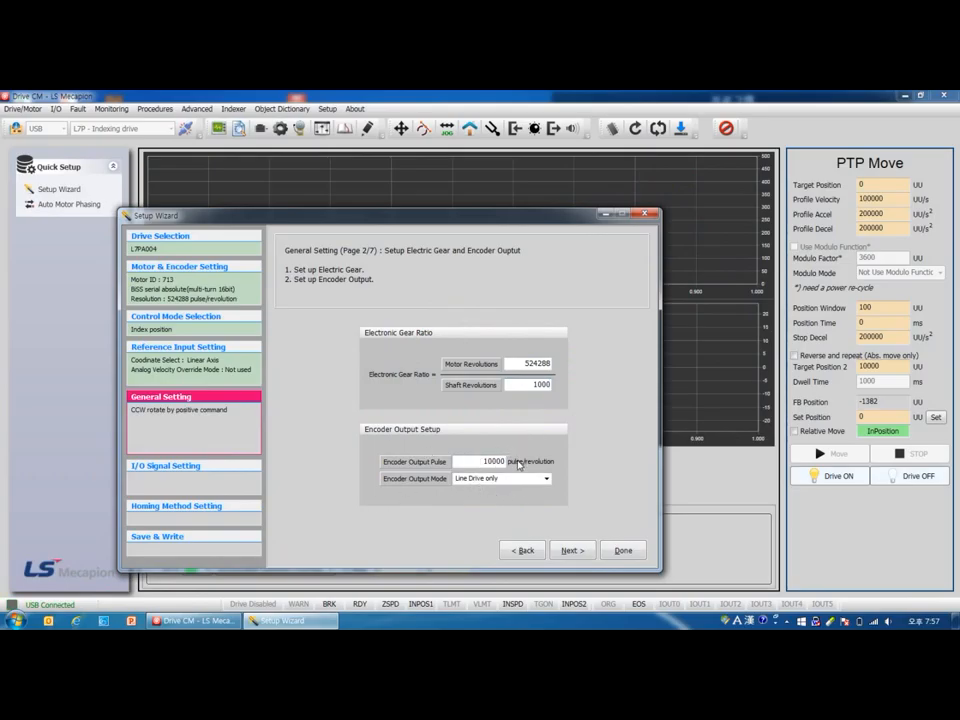
{"action": "mouse_move", "coordinate": [560, 464]}
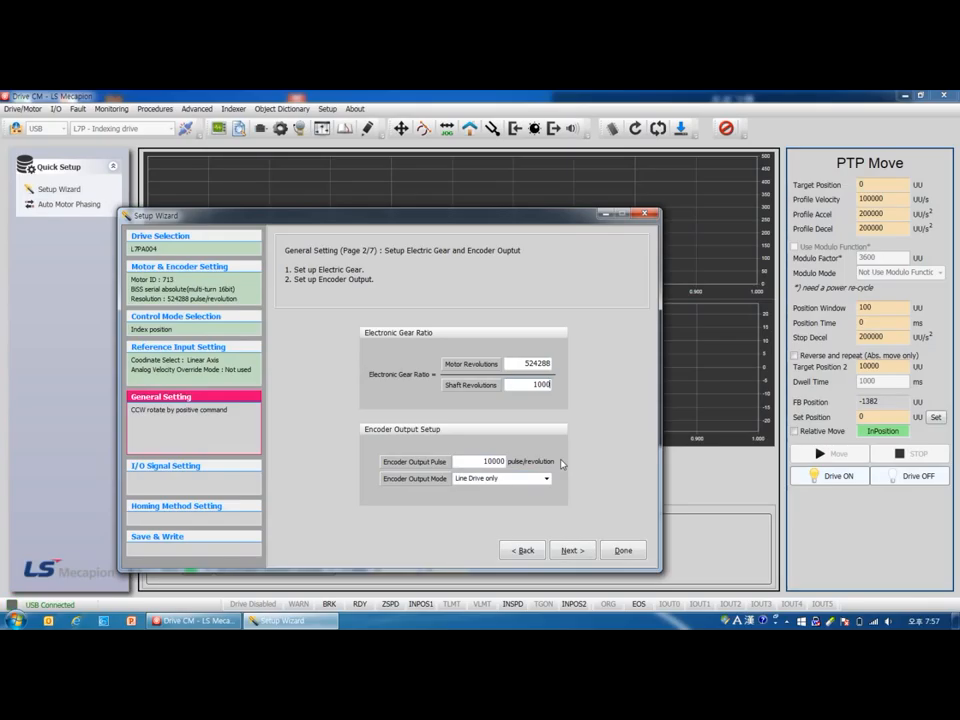
{"action": "left_click", "coordinate": [546, 478]}
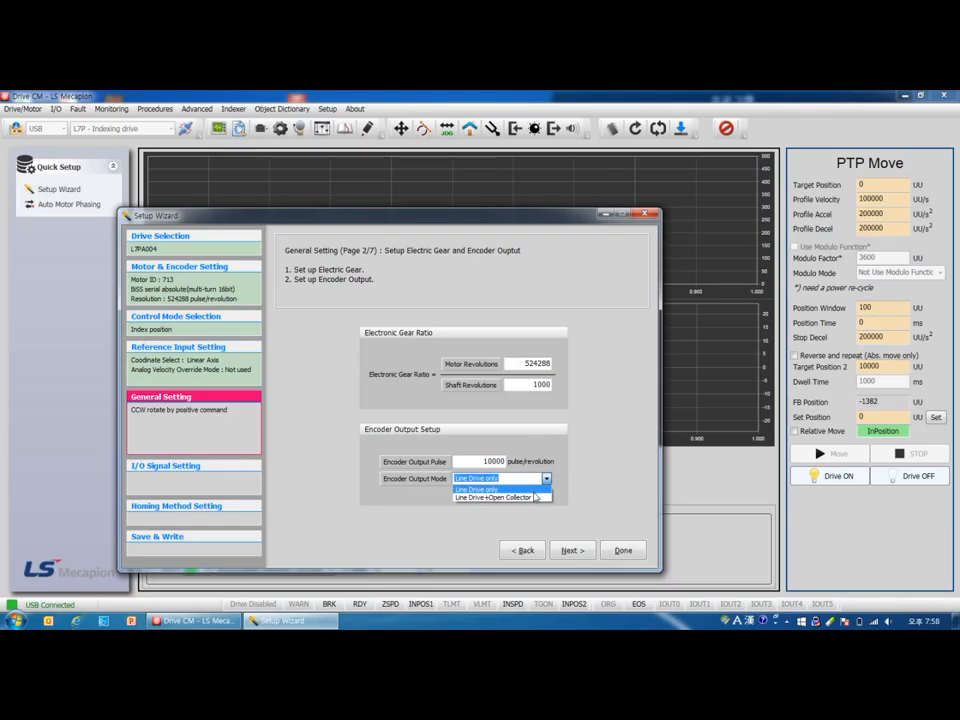
{"action": "left_click", "coordinate": [475, 478]}
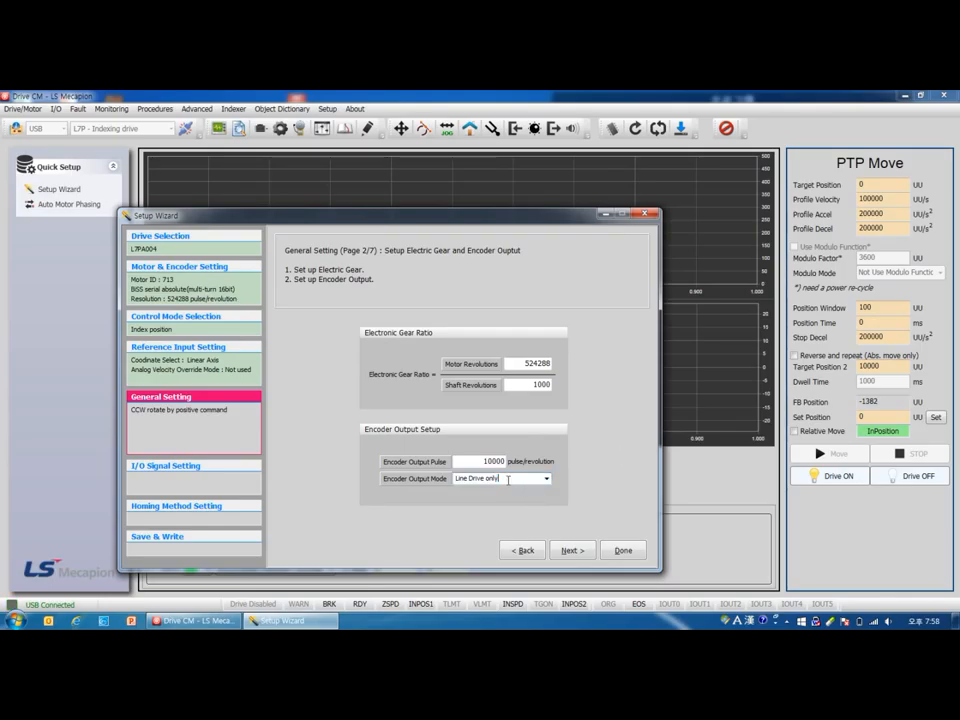
{"action": "mouse_move", "coordinate": [589, 482]}
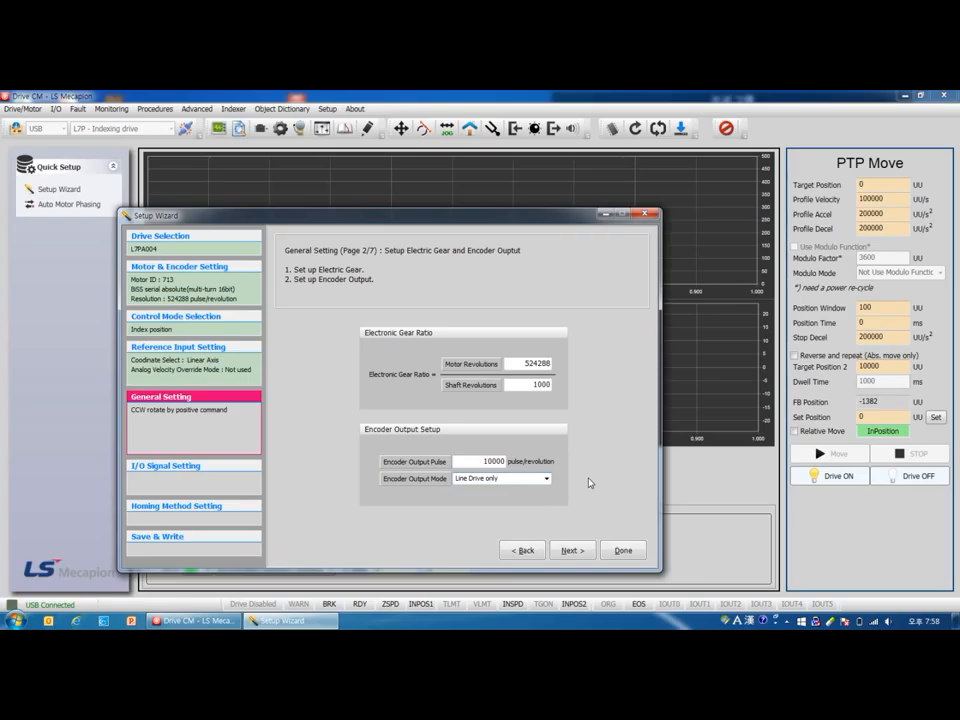
{"action": "left_click", "coordinate": [571, 550]}
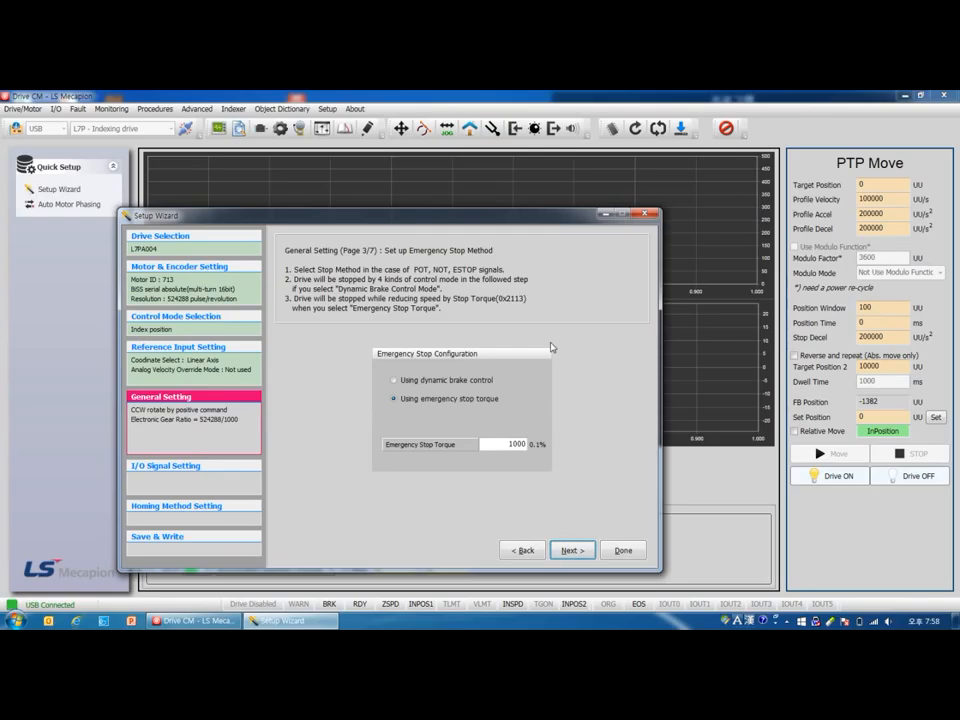
{"action": "mouse_move", "coordinate": [554, 348]}
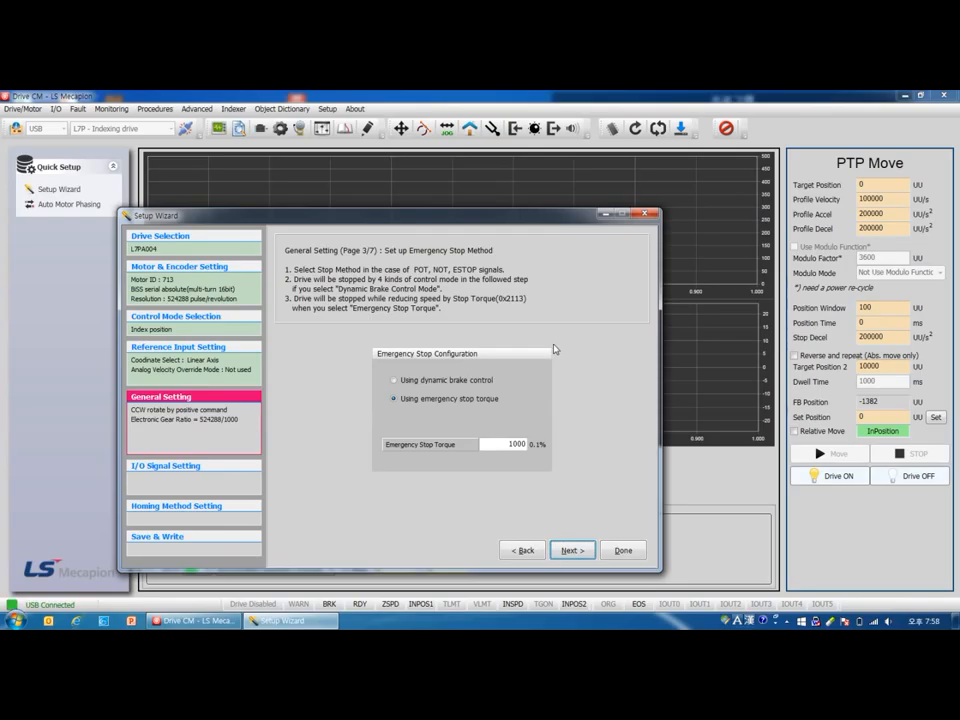
{"action": "mouse_move", "coordinate": [443, 288]}
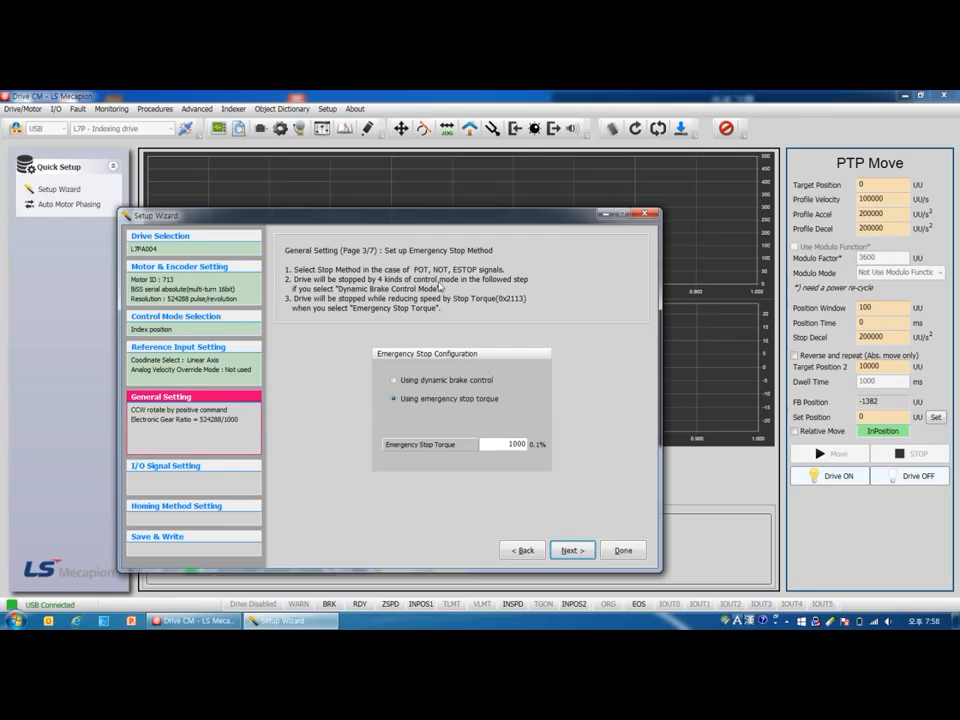
{"action": "mouse_move", "coordinate": [530, 278]}
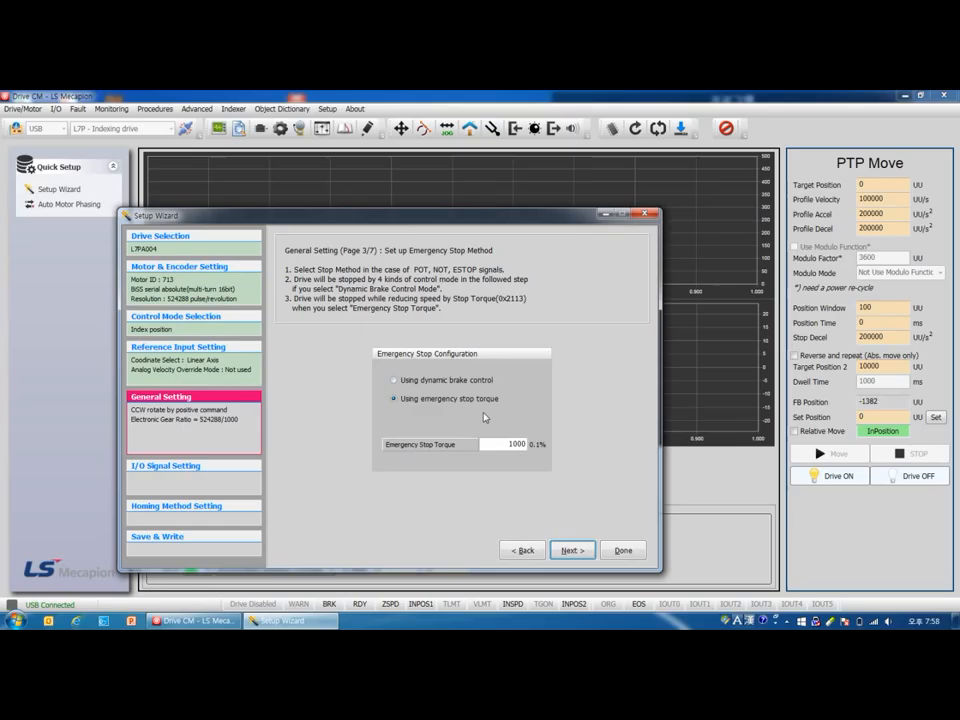
{"action": "mouse_move", "coordinate": [590, 467]}
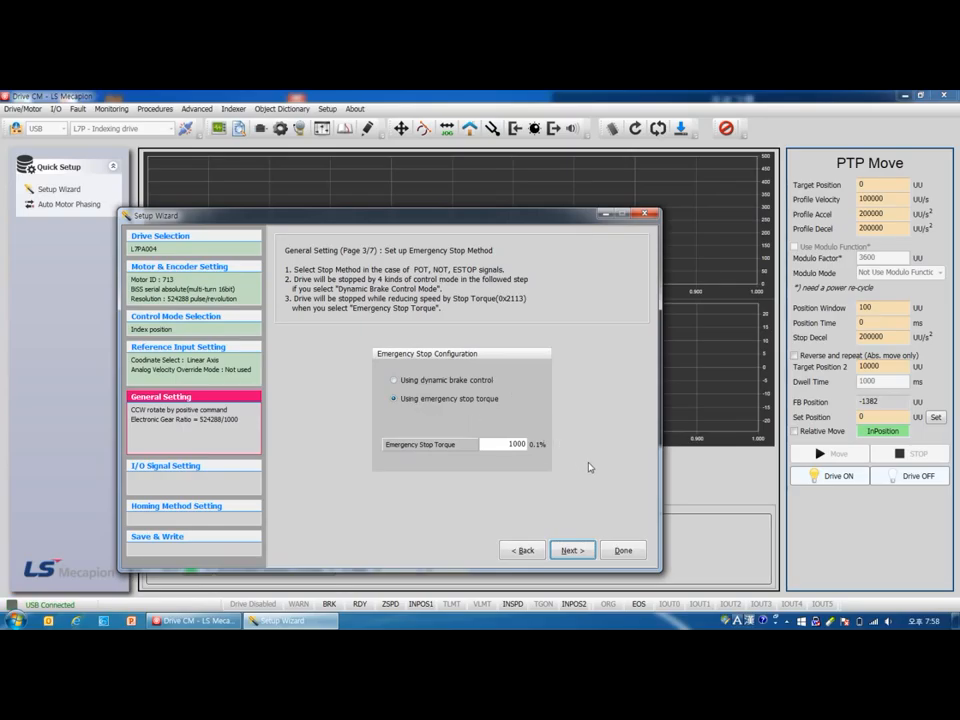
{"action": "mouse_move", "coordinate": [425, 398]}
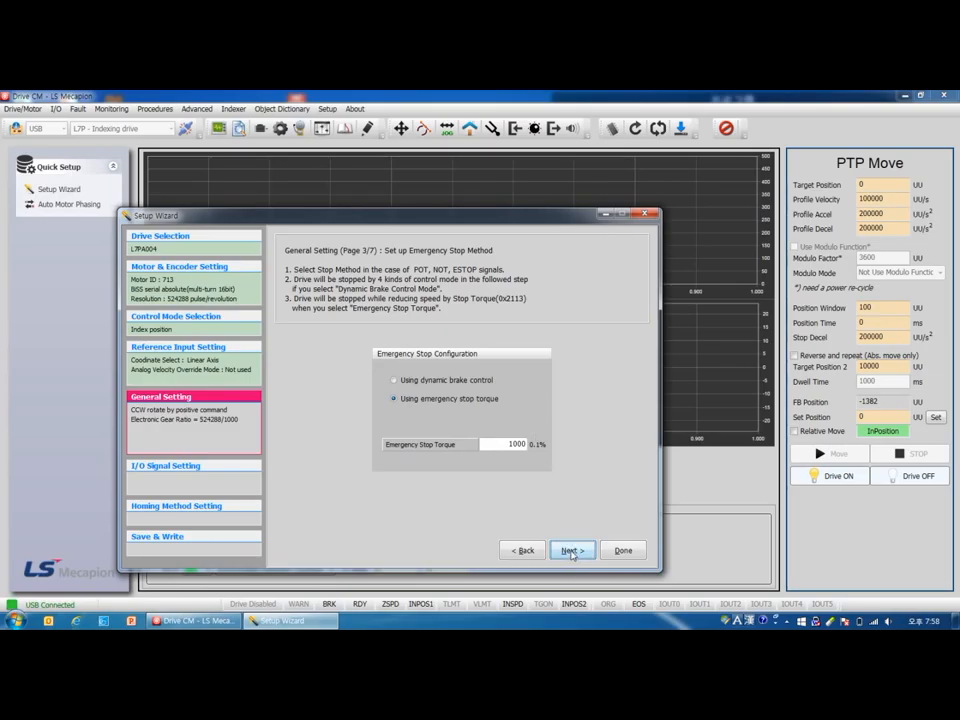
Keep emergency stop torque 1000 and advance to Dynamic Brake Control Mode.
{"action": "left_click", "coordinate": [571, 550]}
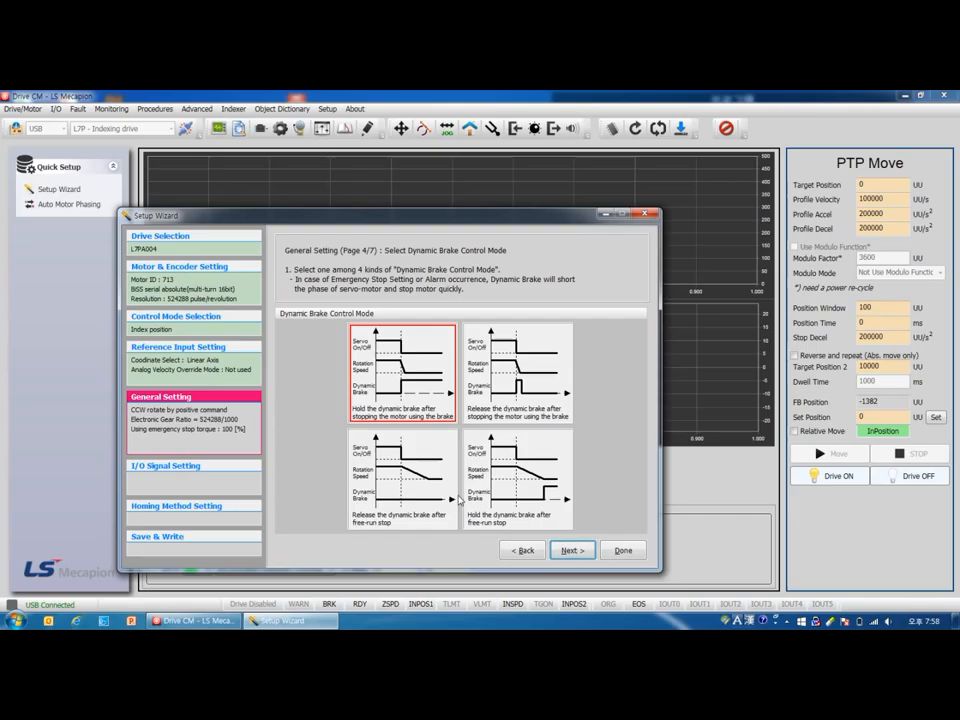
{"action": "mouse_move", "coordinate": [410, 378]}
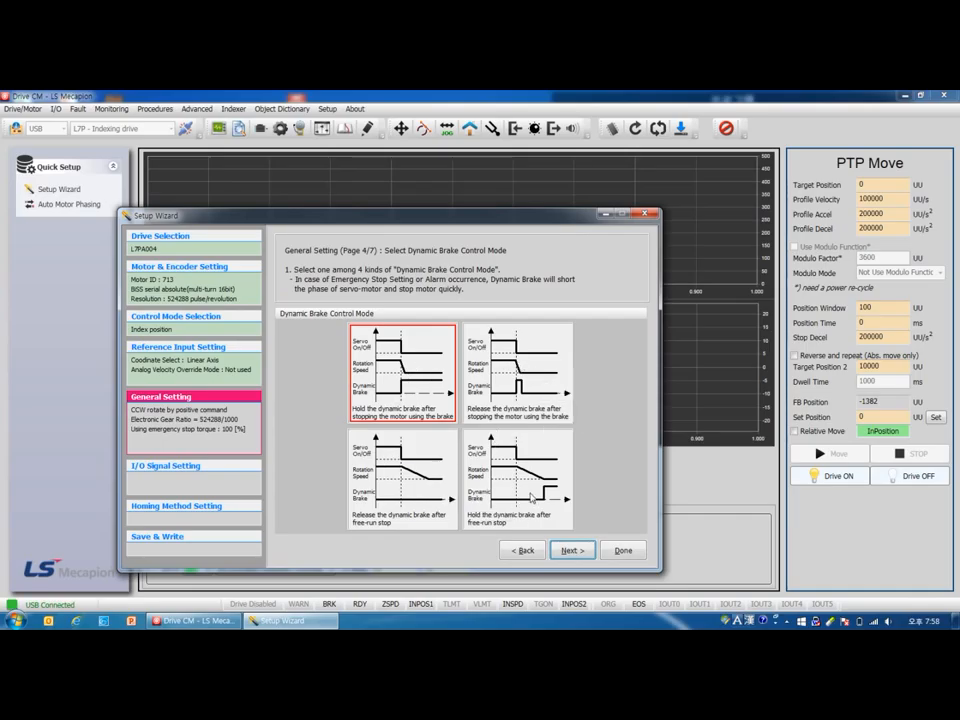
Accept hold-after-stop braking, default brake output timings and external torque limits.
{"action": "left_click", "coordinate": [570, 550]}
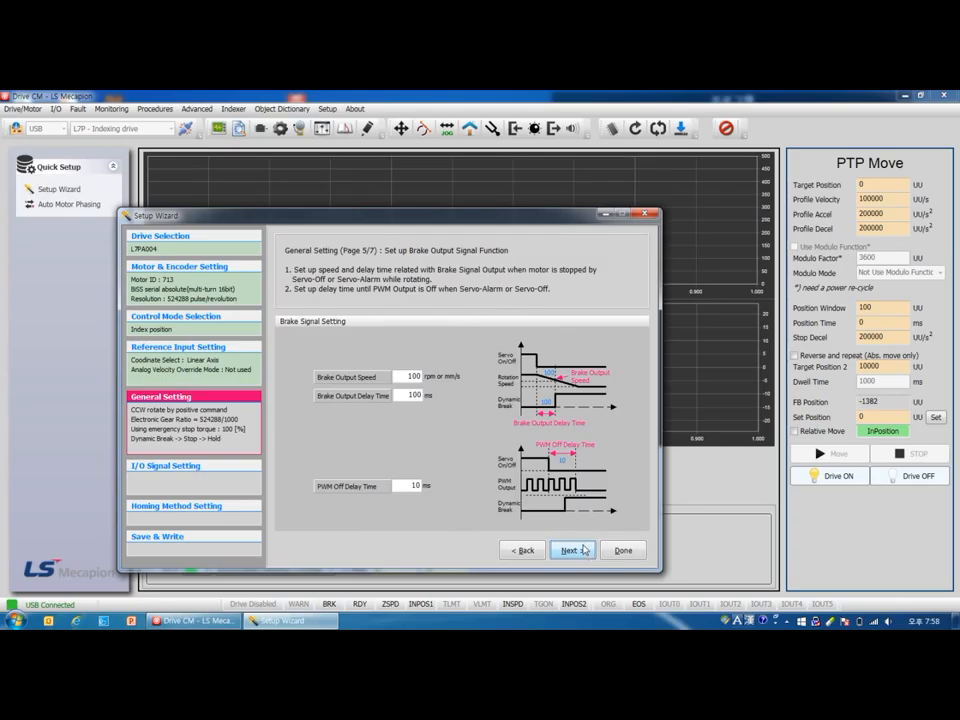
{"action": "left_click", "coordinate": [570, 550]}
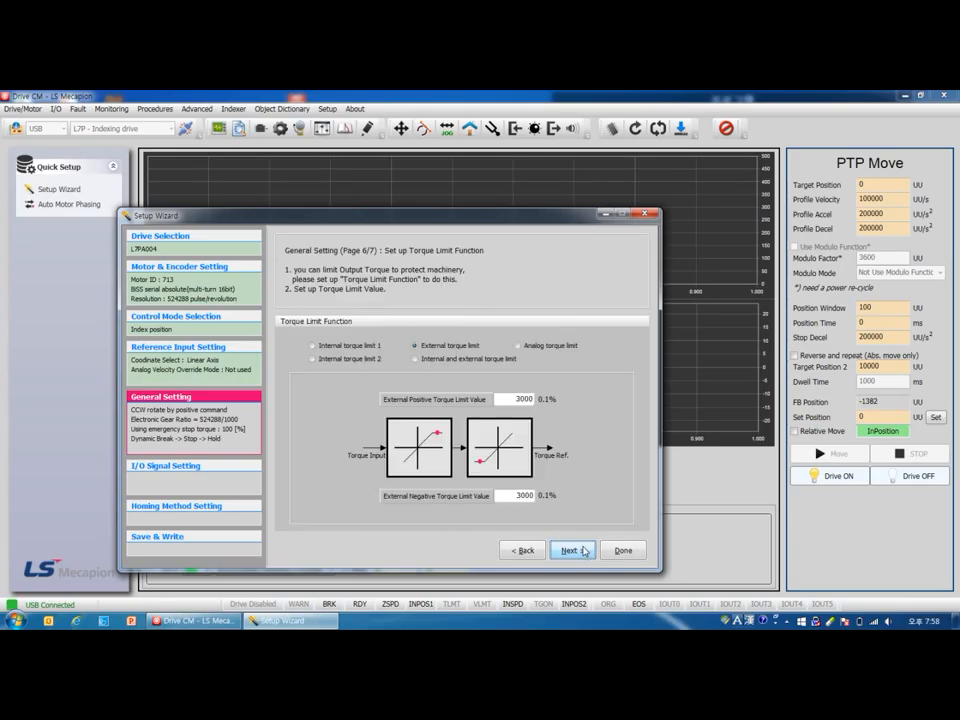
{"action": "left_click", "coordinate": [570, 550]}
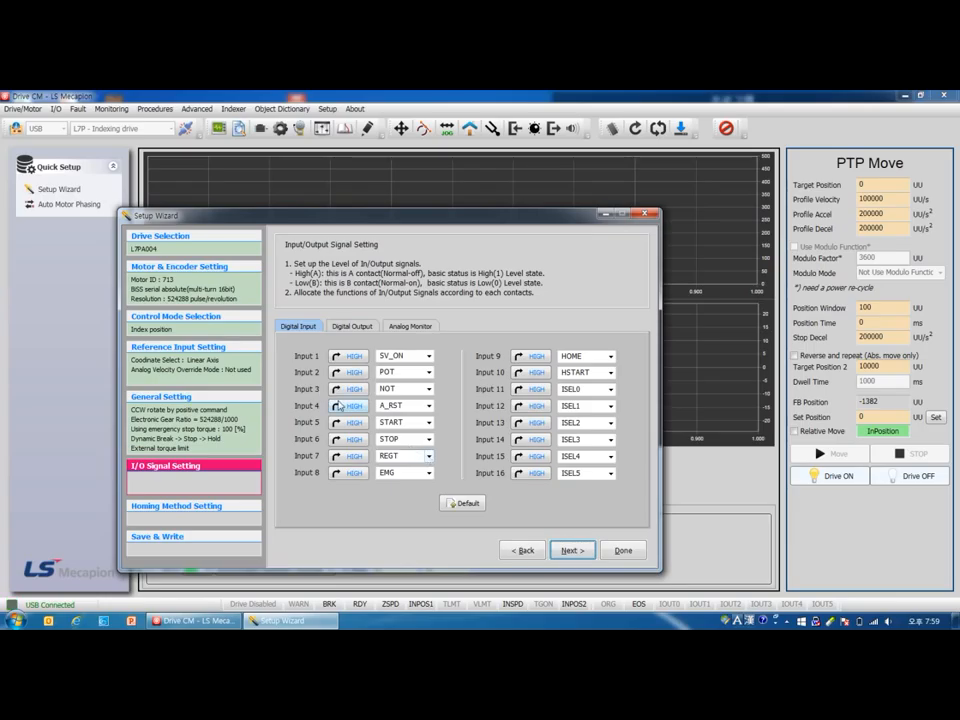
{"action": "left_click", "coordinate": [352, 356]}
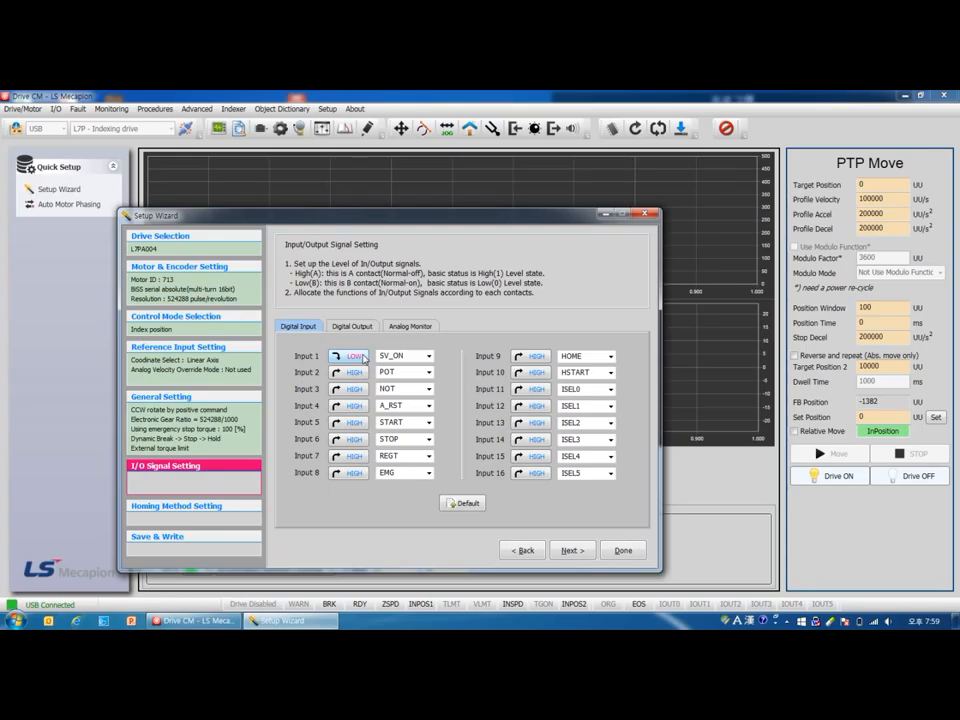
{"action": "left_click", "coordinate": [353, 356]}
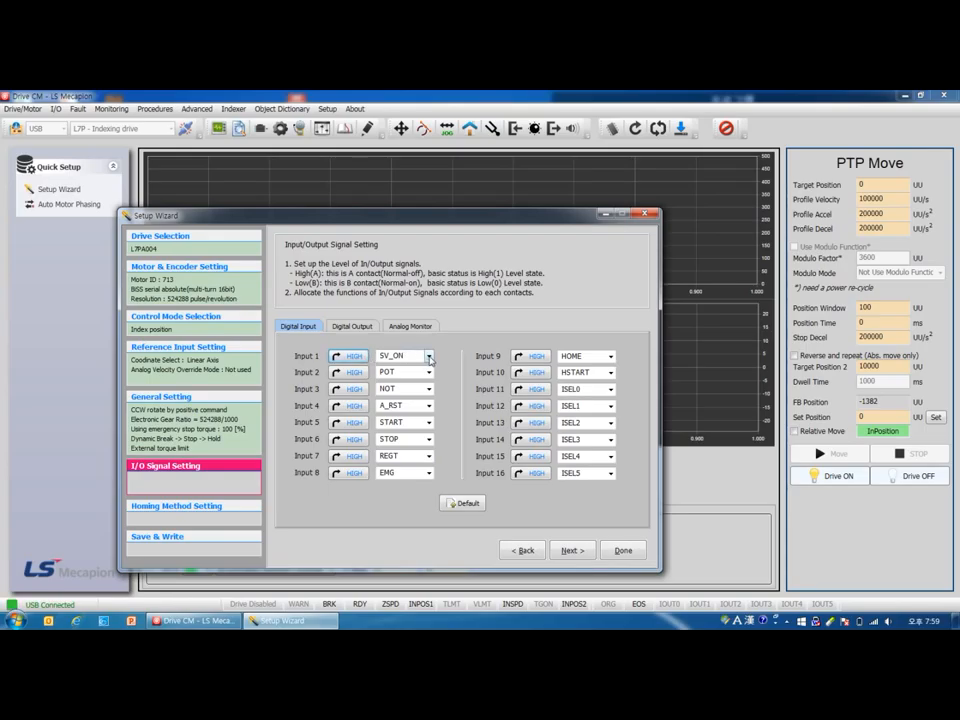
{"action": "left_click", "coordinate": [428, 356]}
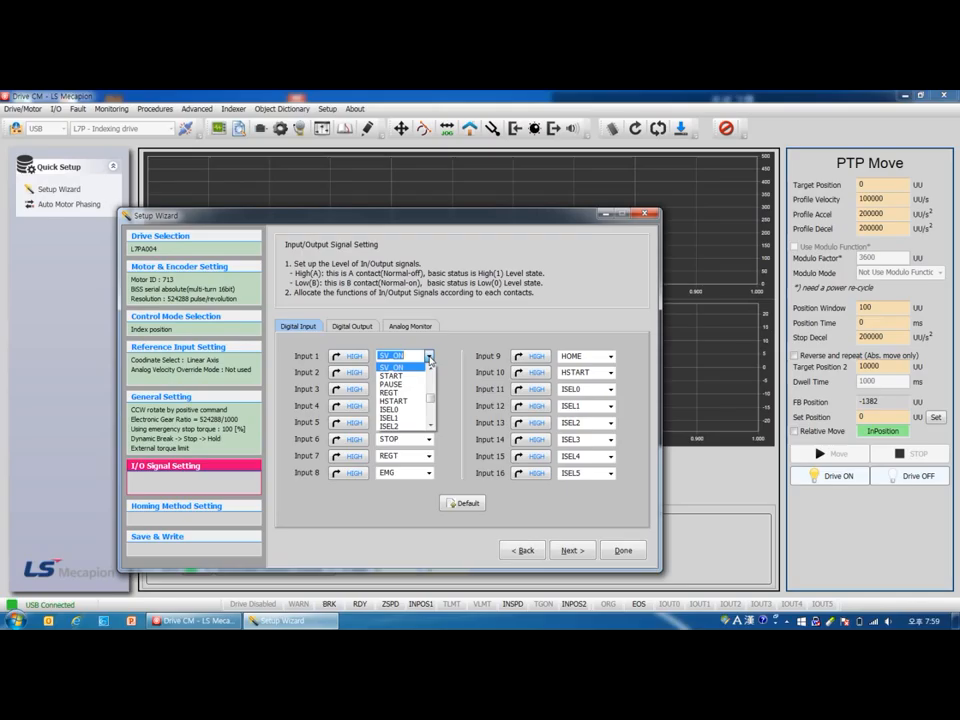
{"action": "left_click", "coordinate": [390, 374]}
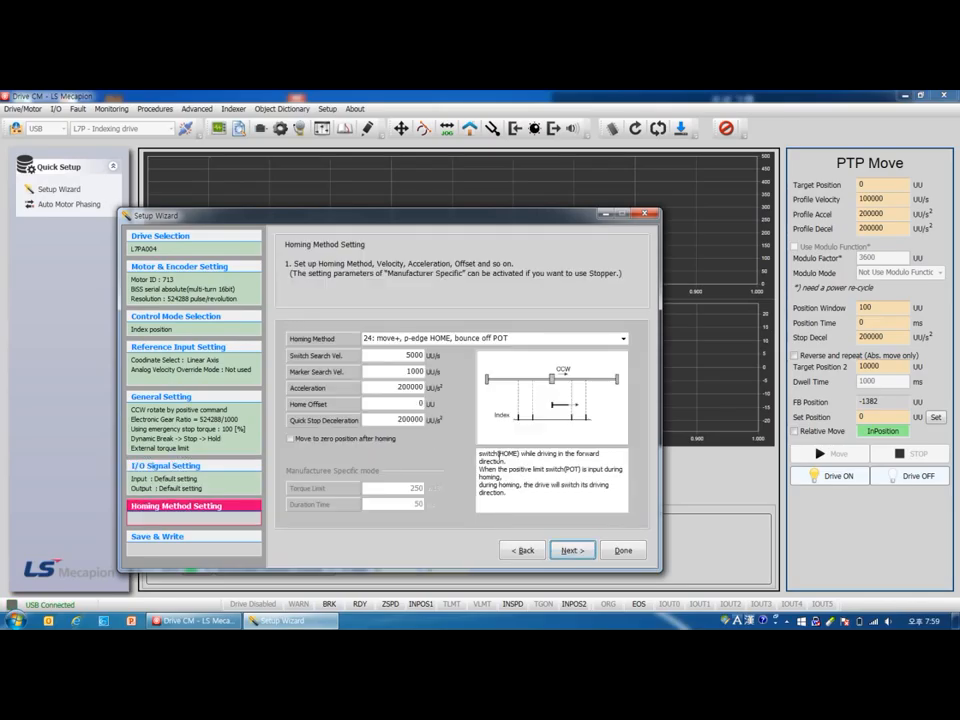
{"action": "mouse_move", "coordinate": [465, 433]}
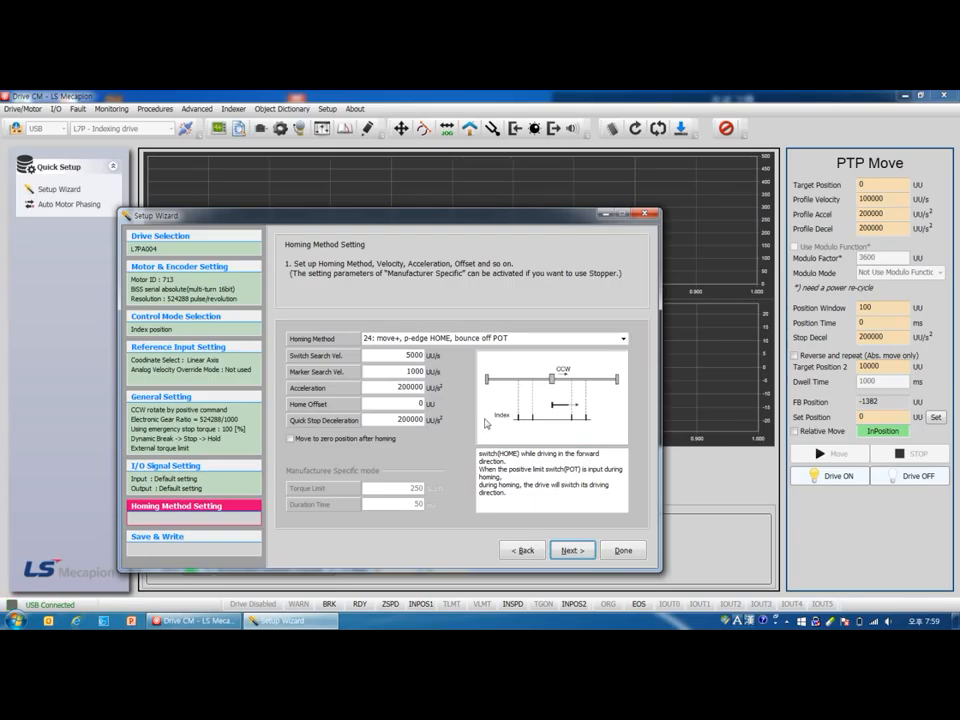
{"action": "mouse_move", "coordinate": [577, 356]}
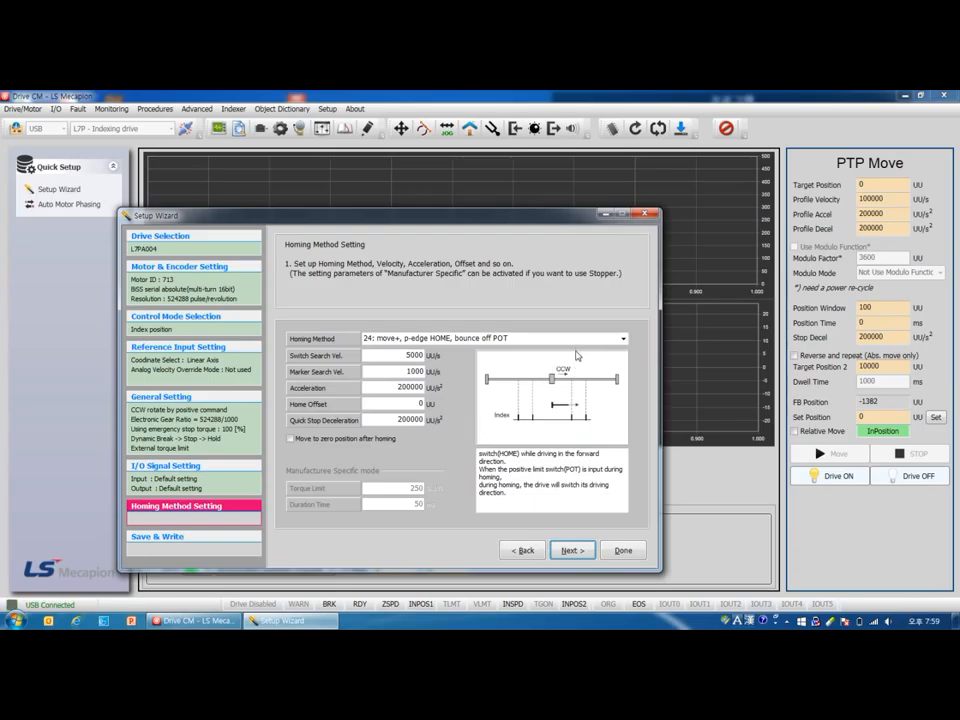
{"action": "mouse_move", "coordinate": [480, 353]}
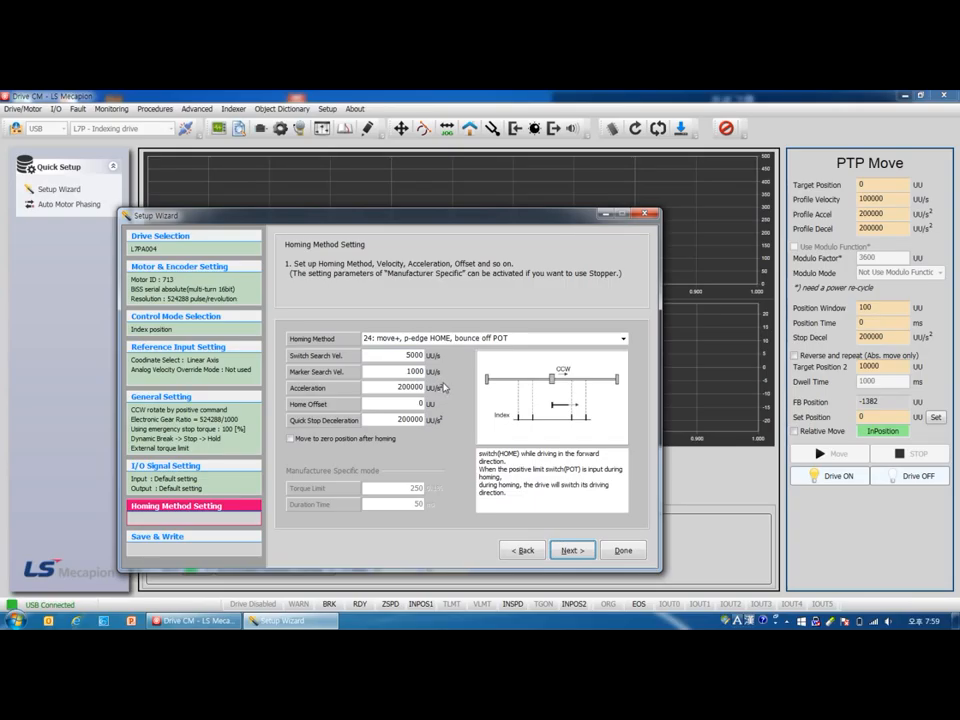
Keep homing method 24 with its default speeds and continue to Save & Write.
{"action": "left_click", "coordinate": [571, 550]}
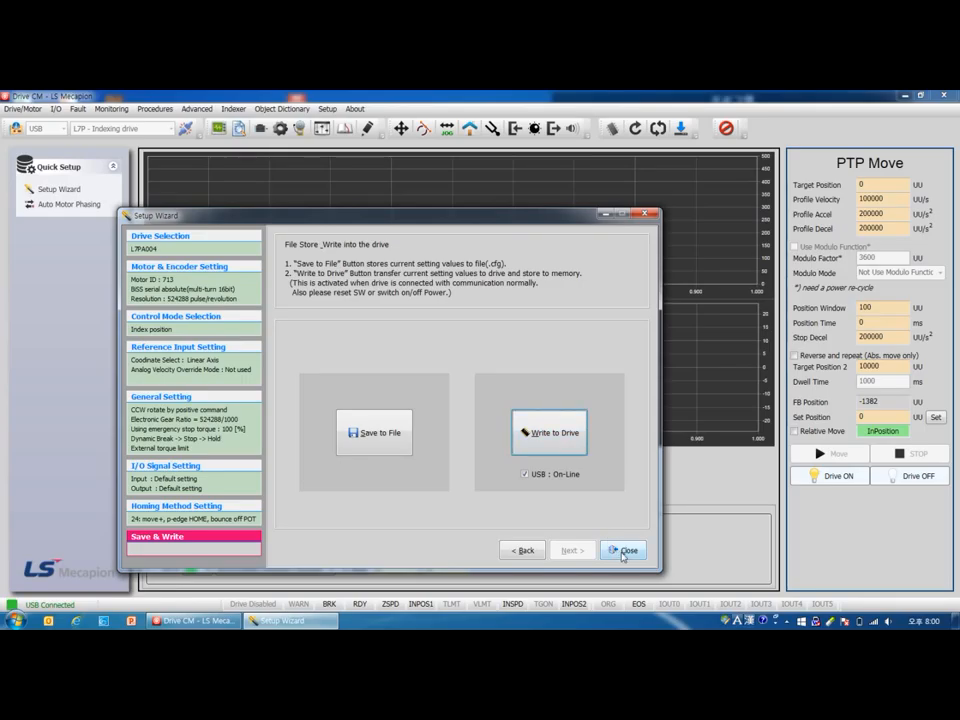
Close the Setup Wizard and confirm the exit prompt with Yes.
{"action": "left_click", "coordinate": [623, 550]}
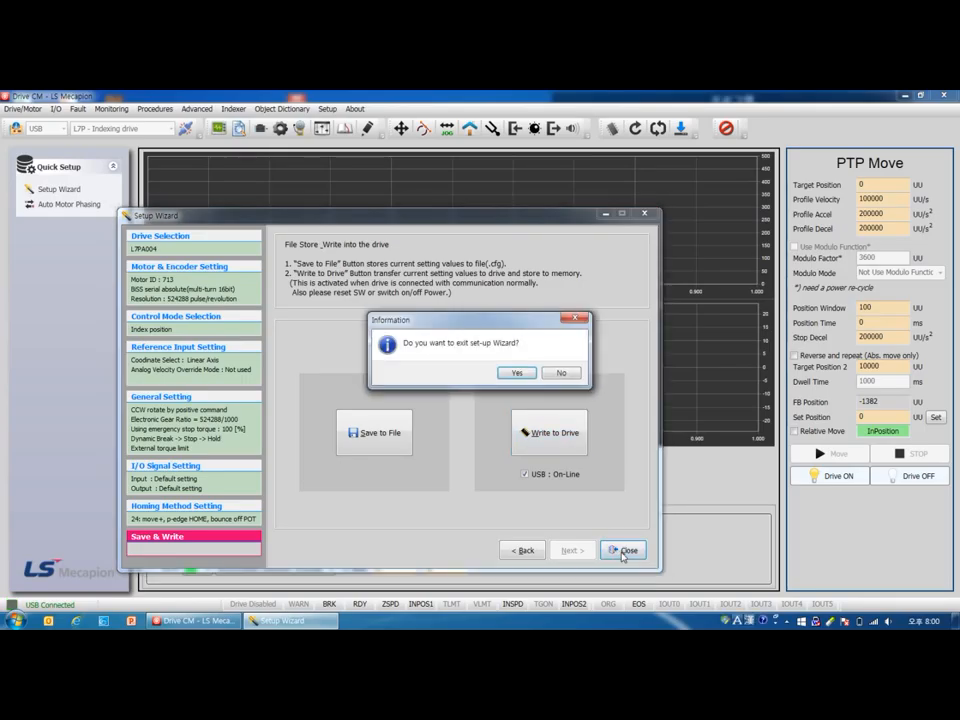
{"action": "mouse_move", "coordinate": [517, 372]}
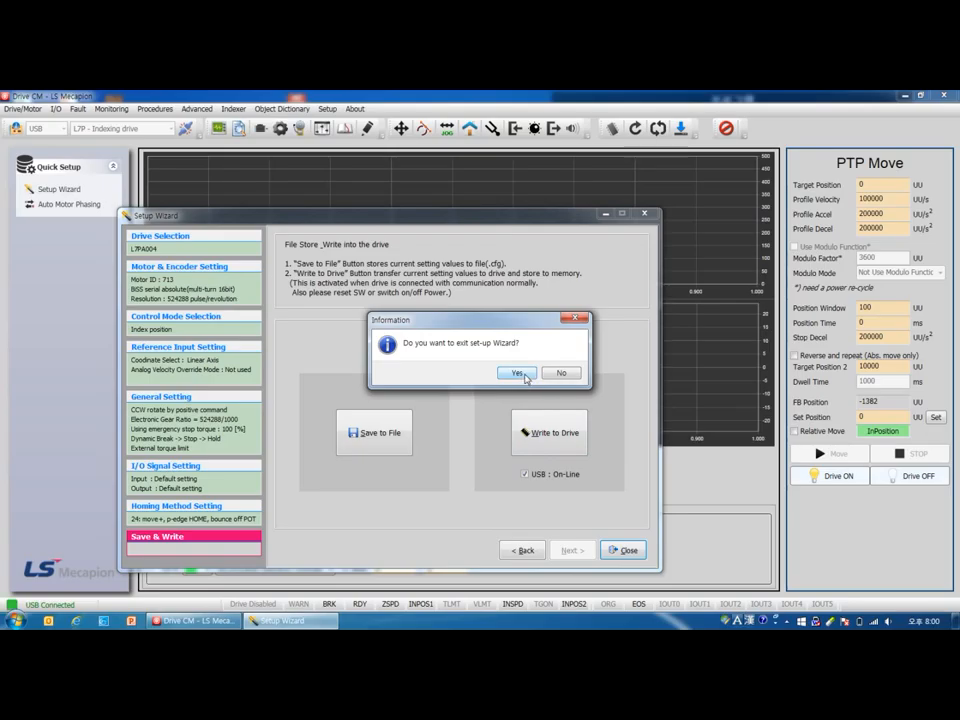
{"action": "left_click", "coordinate": [517, 373]}
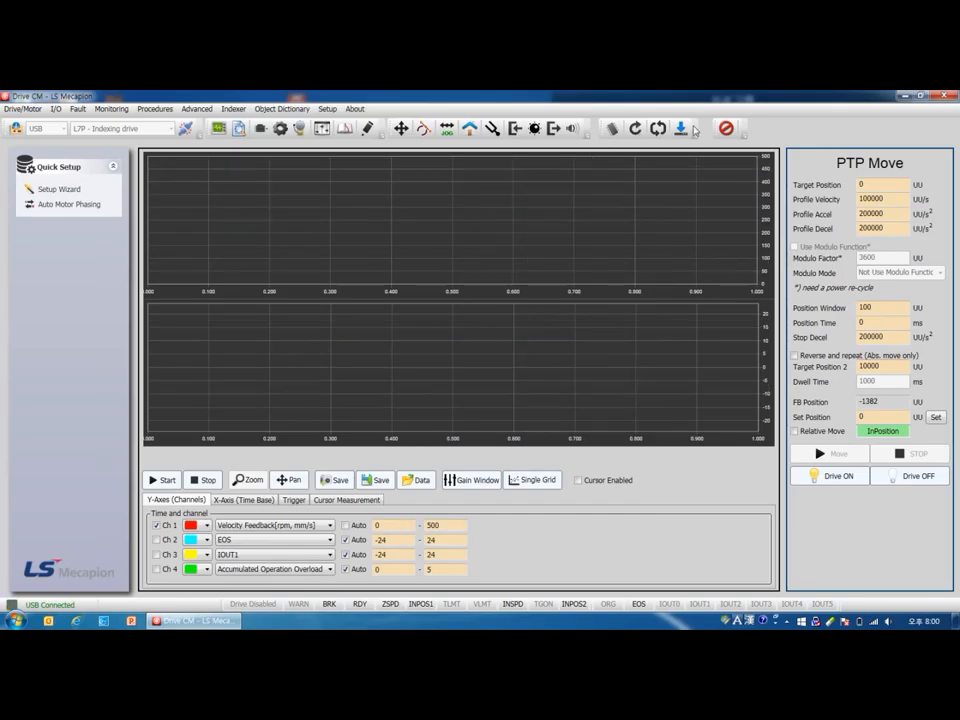
{"action": "mouse_move", "coordinate": [647, 145]}
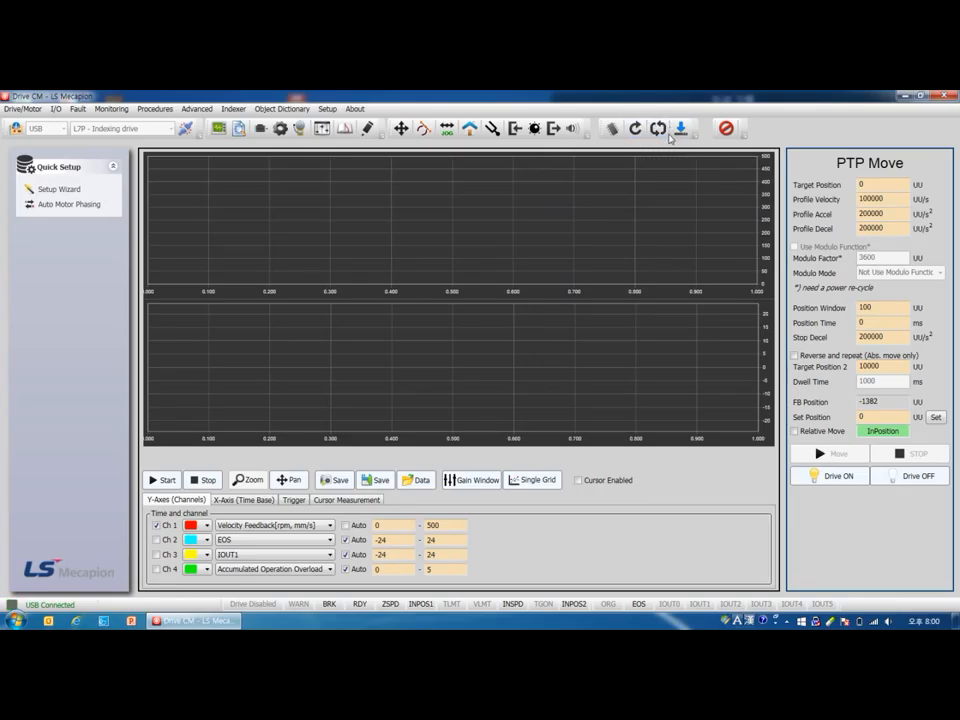
{"action": "mouse_move", "coordinate": [658, 128]}
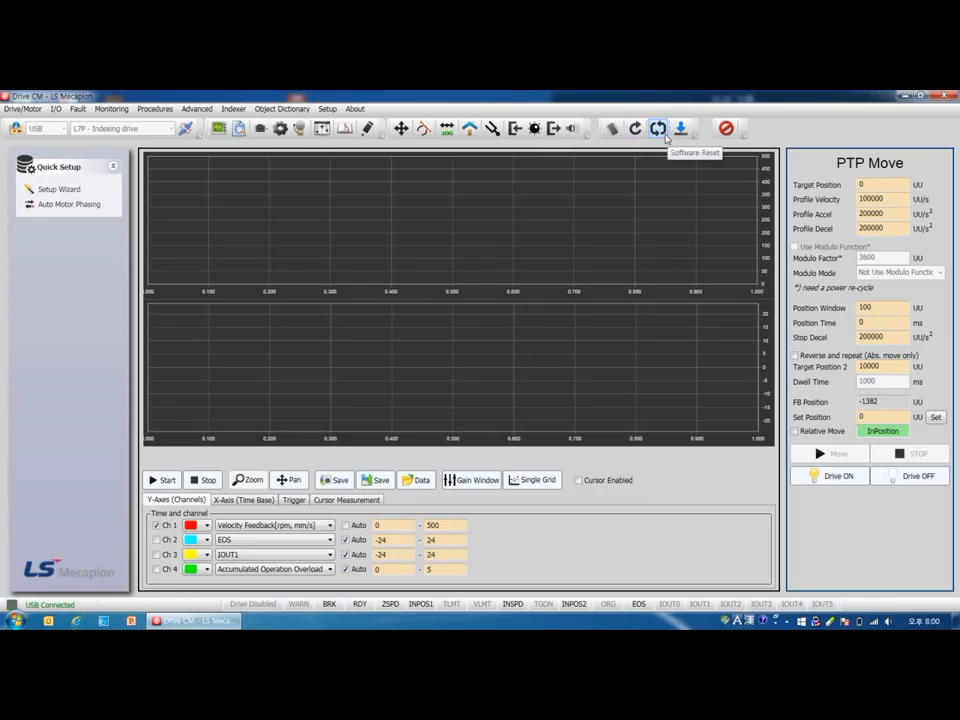
Issue a Software Reset of the drive and confirm it with Yes.
{"action": "left_click", "coordinate": [658, 128]}
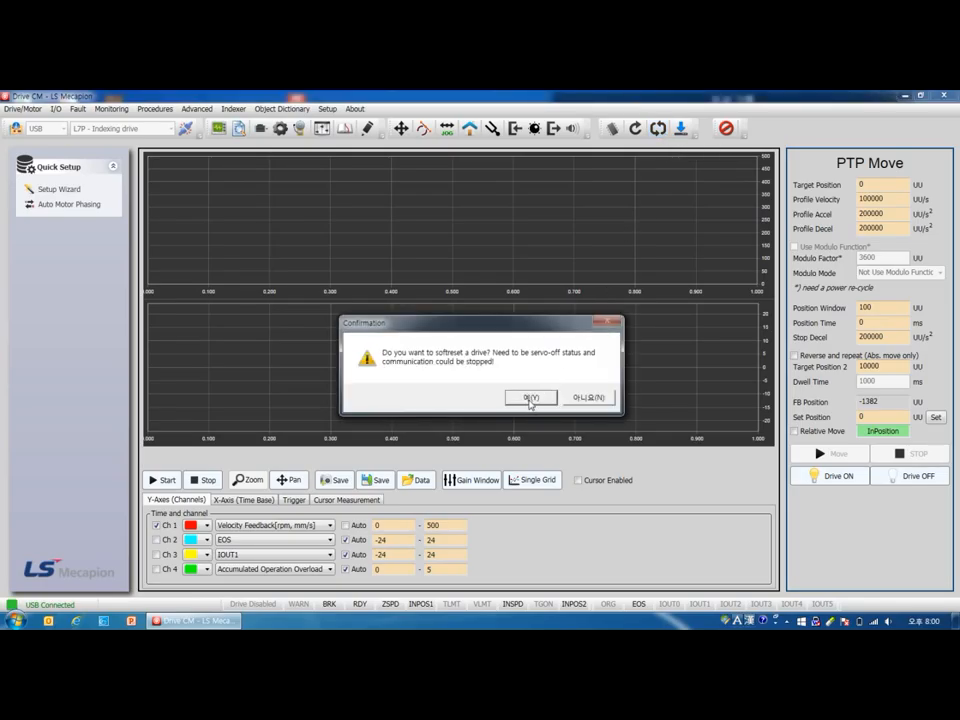
{"action": "left_click", "coordinate": [530, 397]}
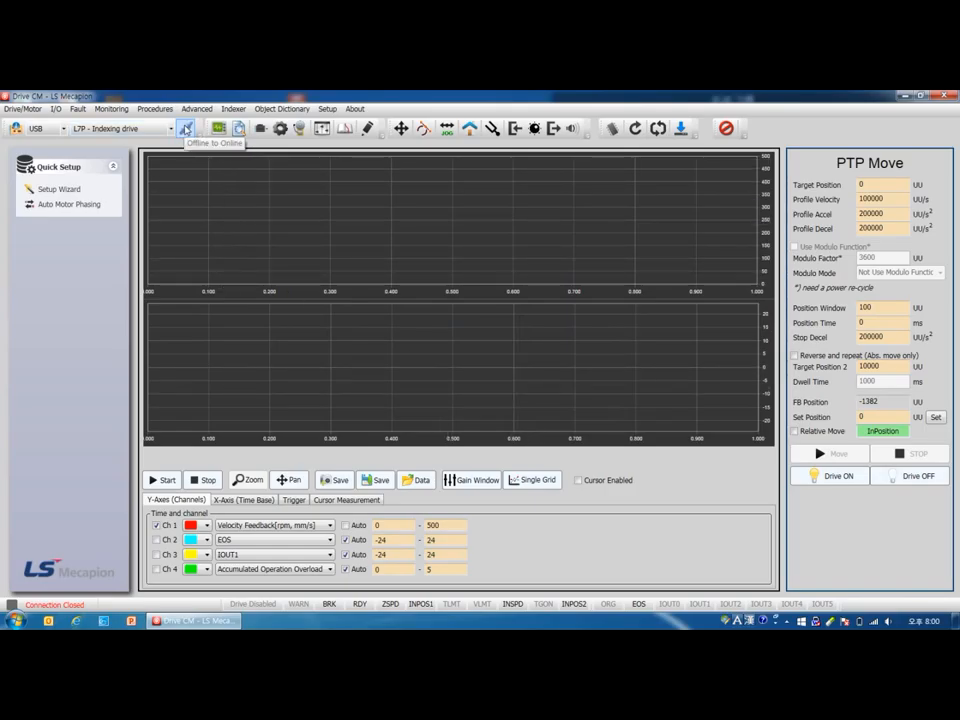
Reconnect the drive online over USB and close the Drive Information window.
{"action": "left_click", "coordinate": [187, 128]}
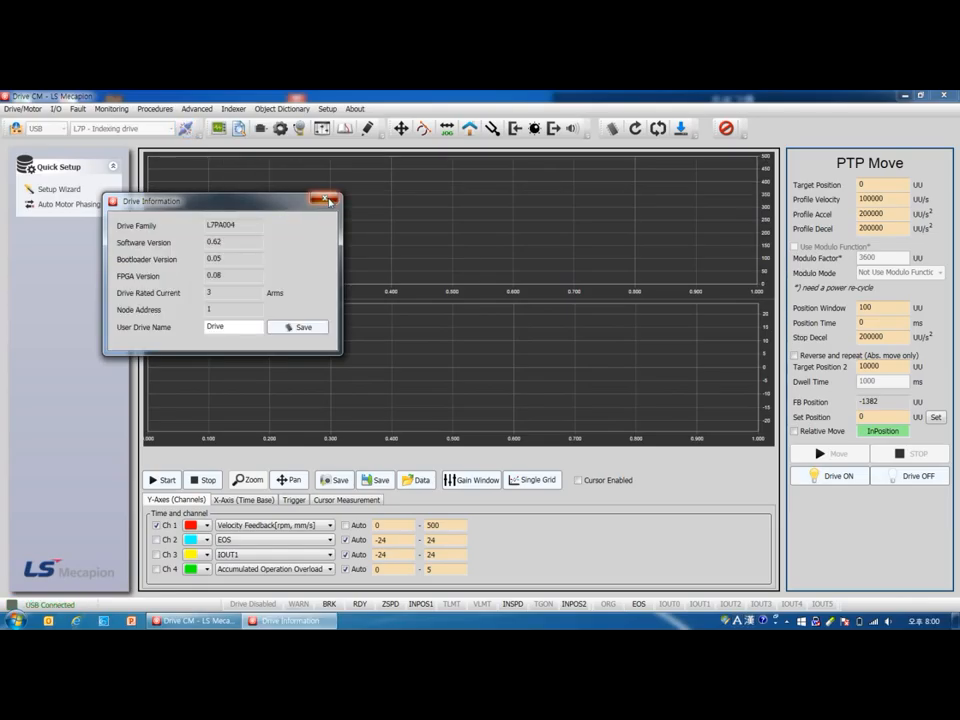
{"action": "left_click", "coordinate": [329, 201]}
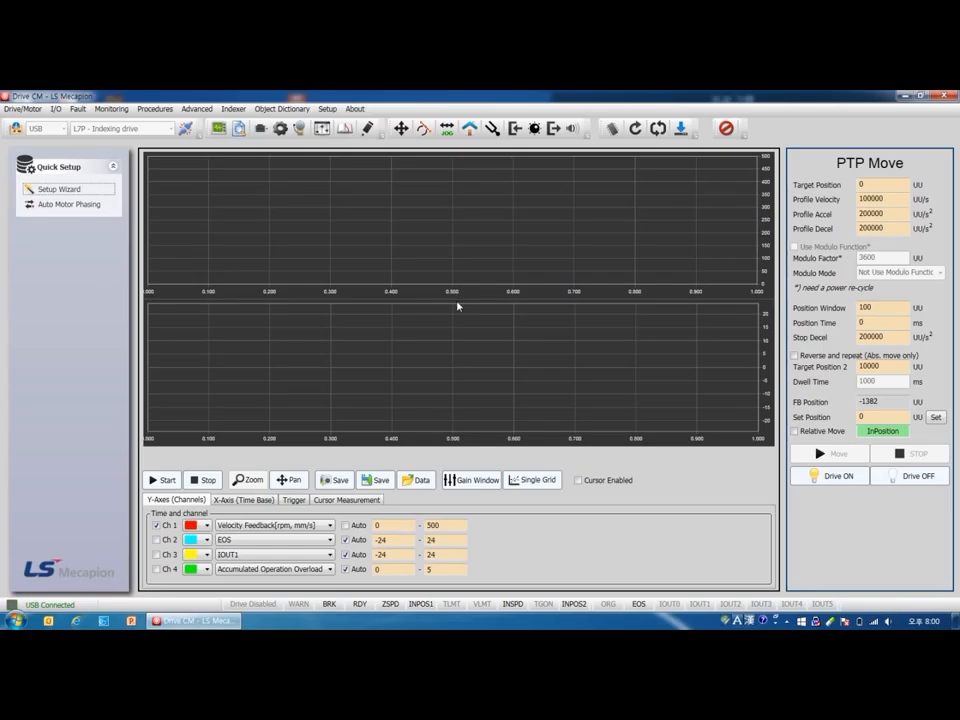
{"action": "mouse_move", "coordinate": [457, 308]}
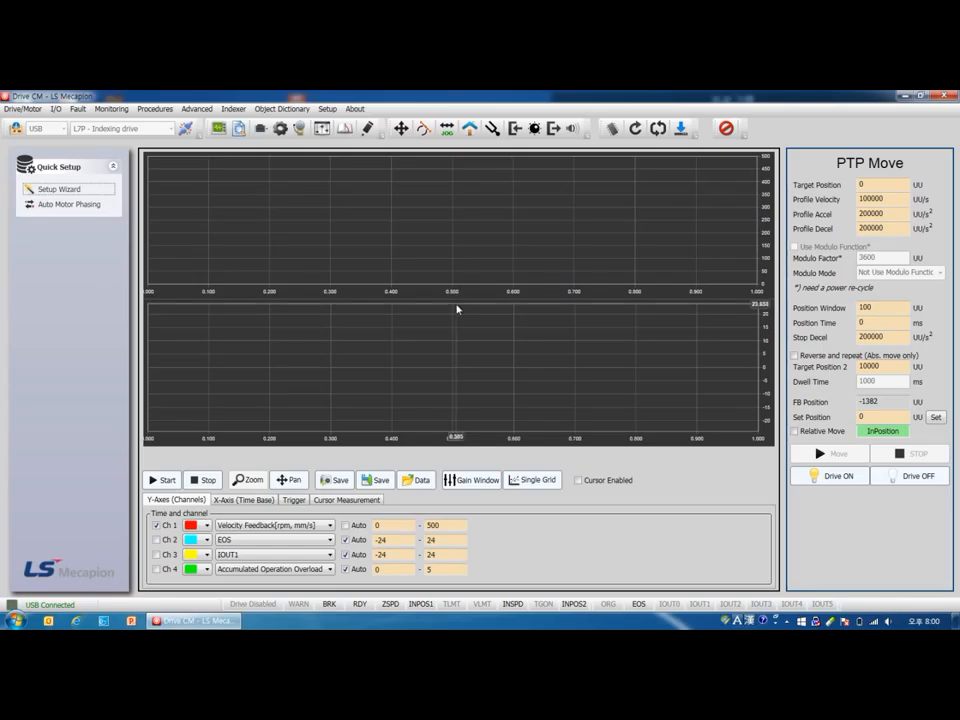